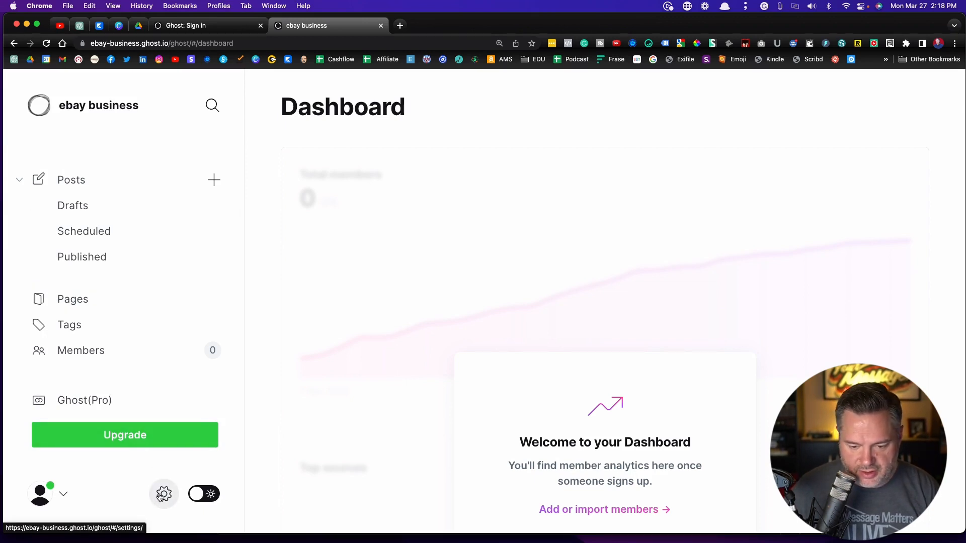
Open Ghost's site settings with the gear icon at the bottom of the sidebar
click(164, 494)
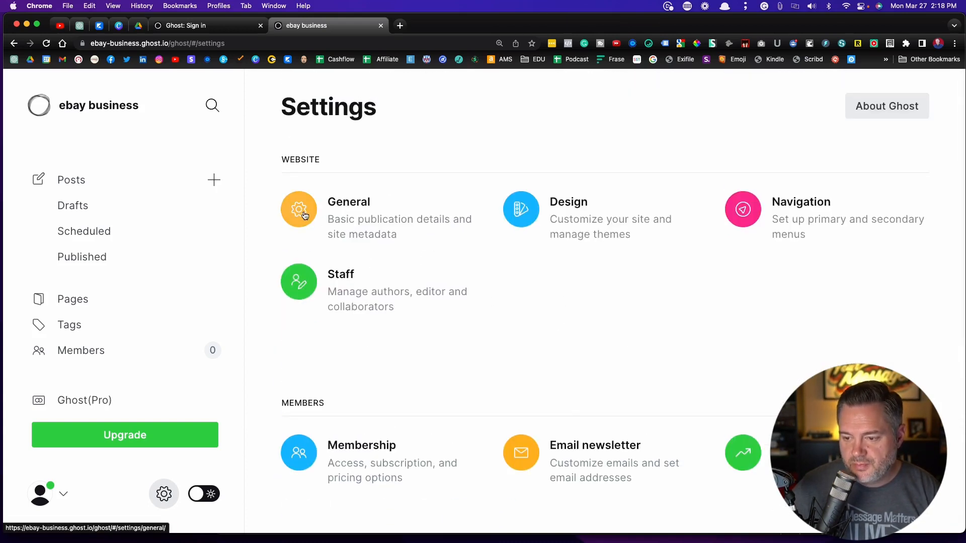
mouse_move(520, 209)
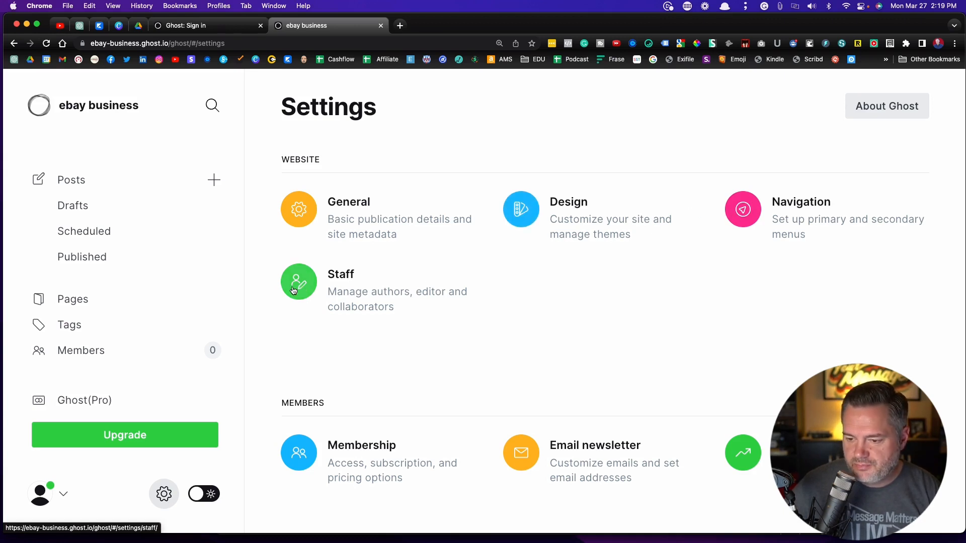
mouse_move(743, 209)
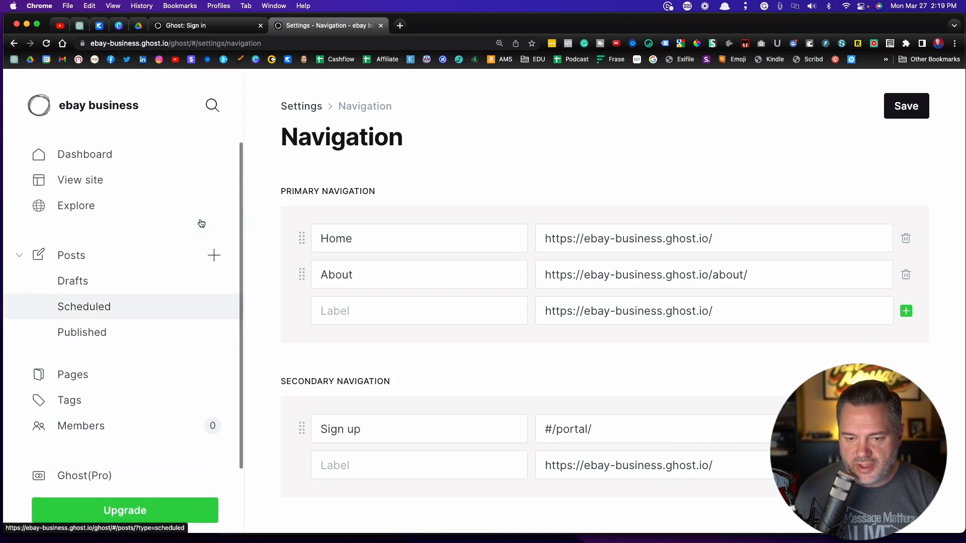
mouse_move(79, 179)
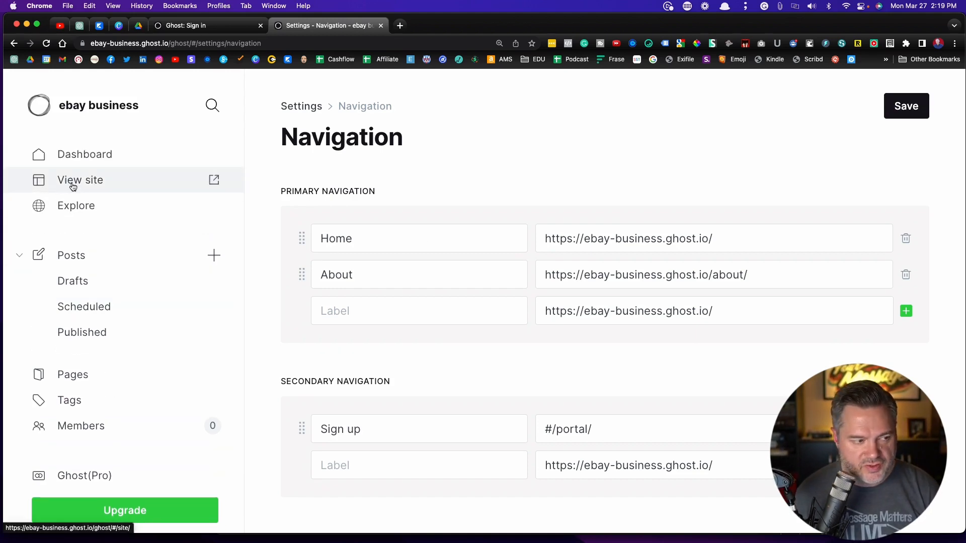
mouse_move(77, 182)
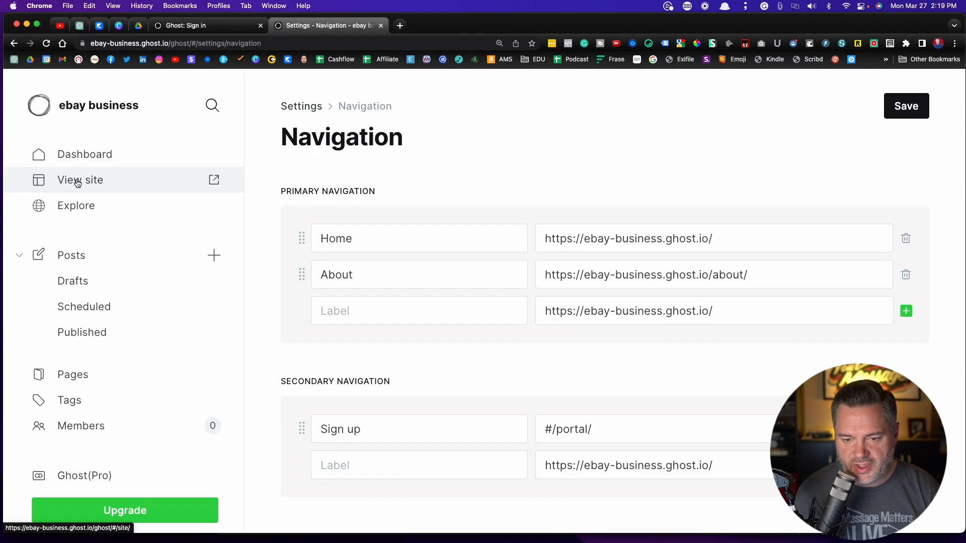
Preview the ebay business site, open it in its own tab, and scroll down
click(80, 180)
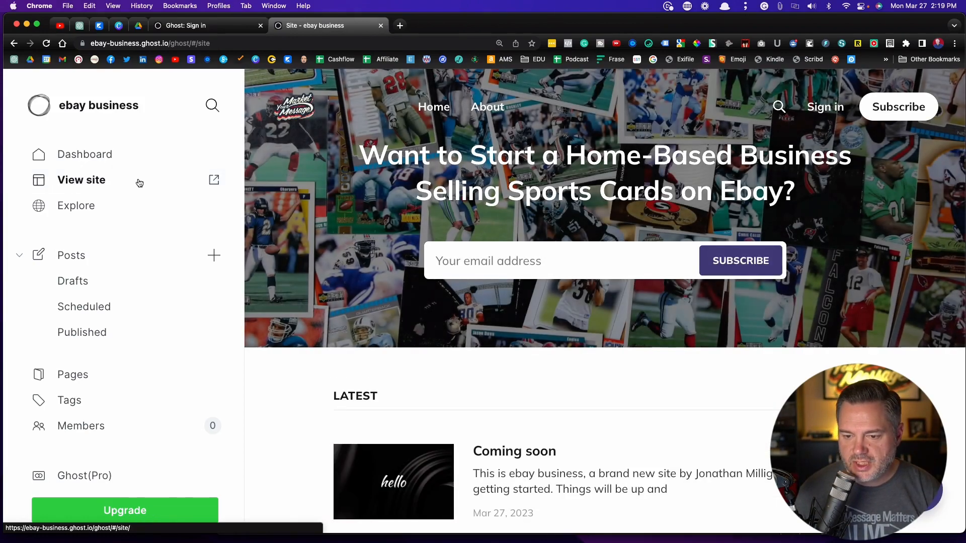
mouse_move(214, 179)
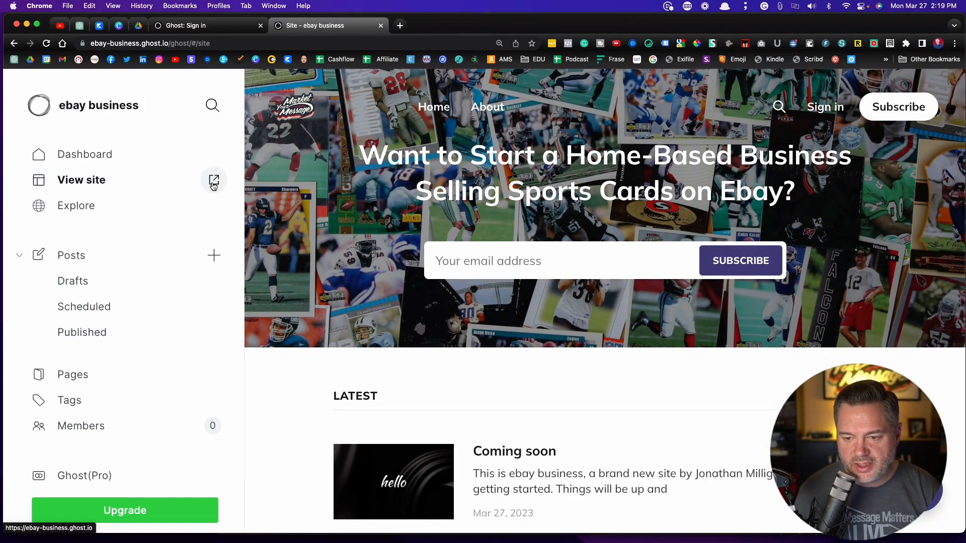
click(214, 180)
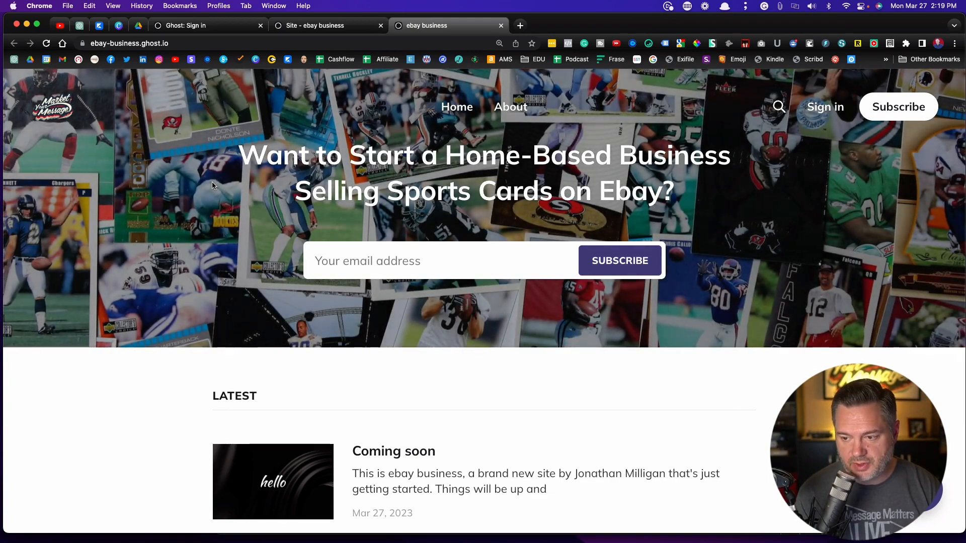
scroll(down, 3)
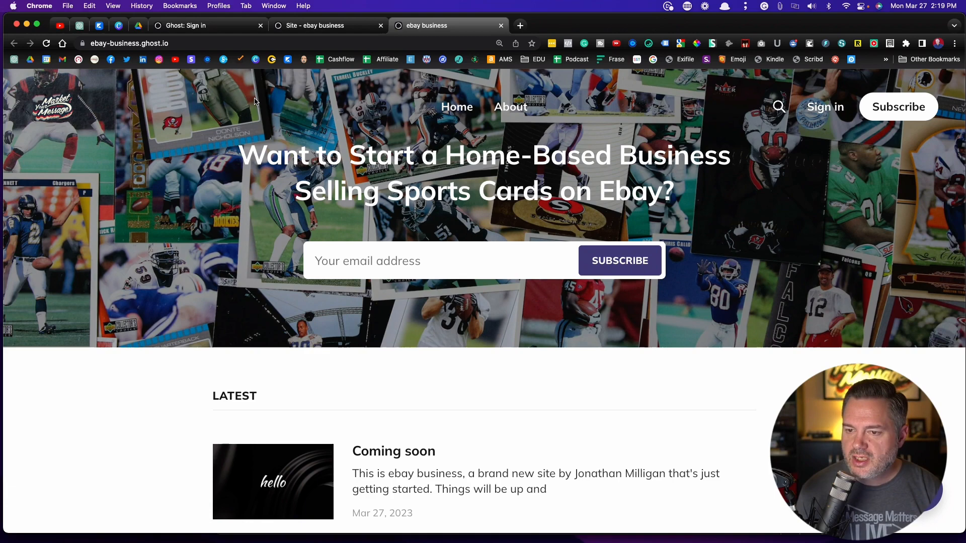
mouse_move(509, 107)
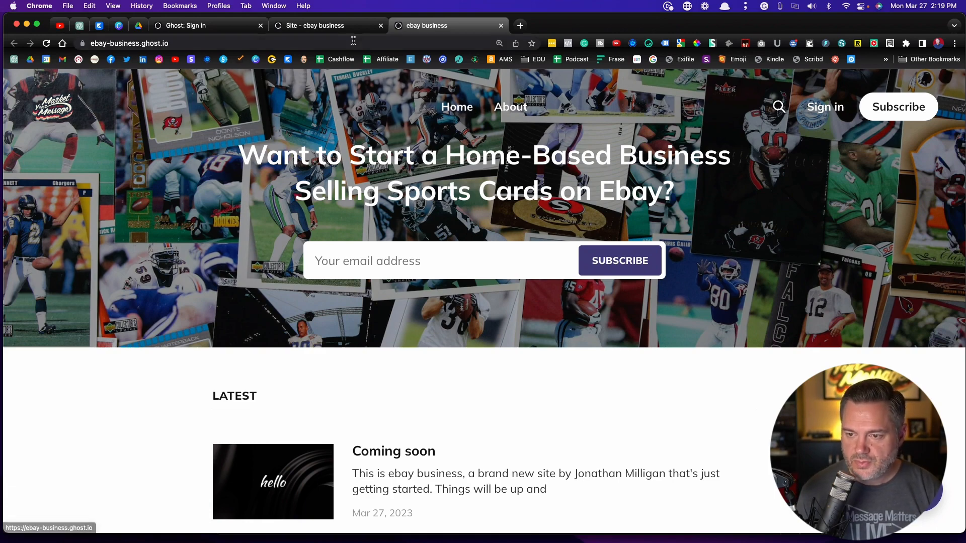
click(320, 25)
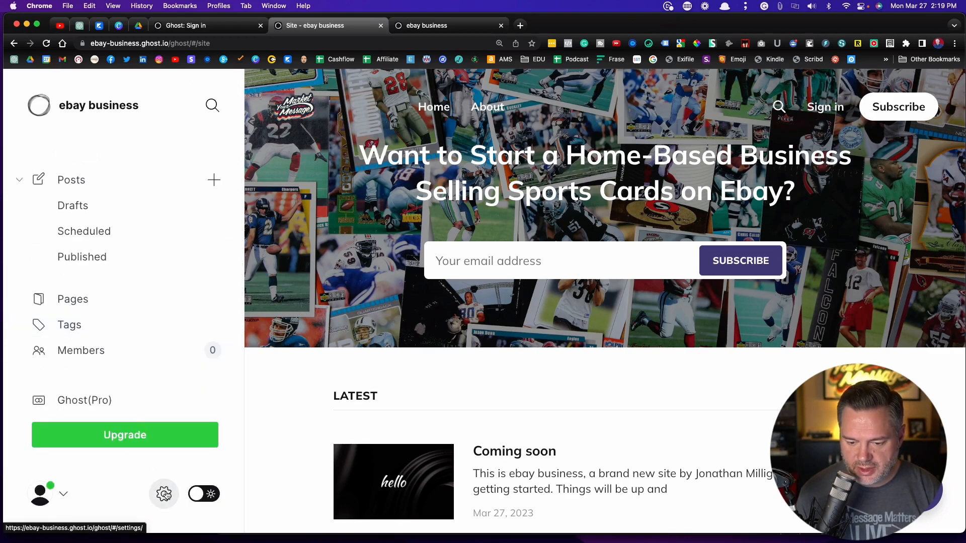
click(164, 493)
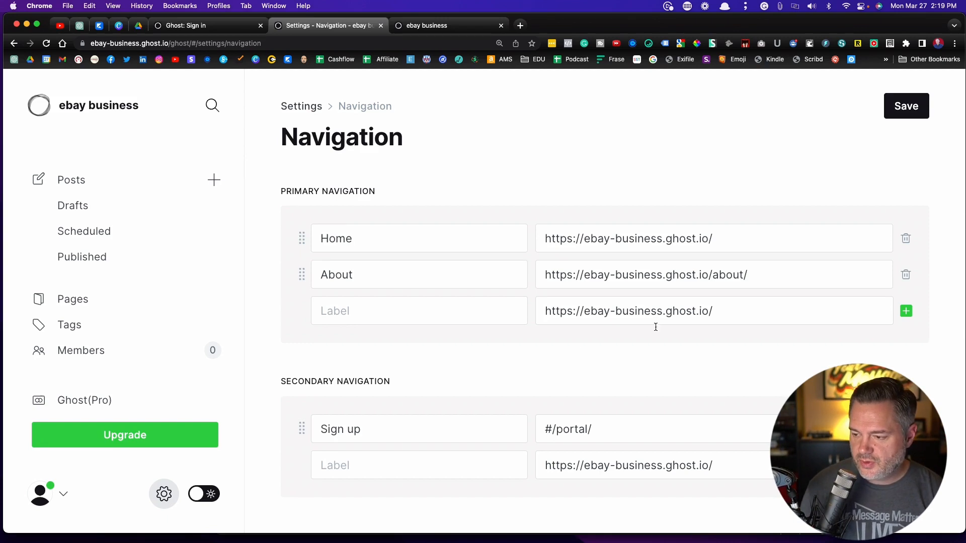
click(654, 310)
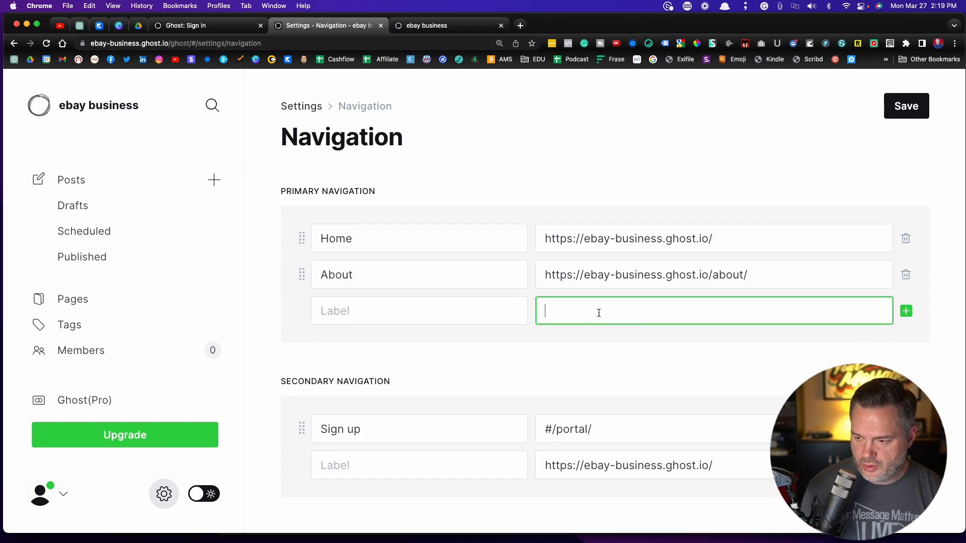
text(https:/)
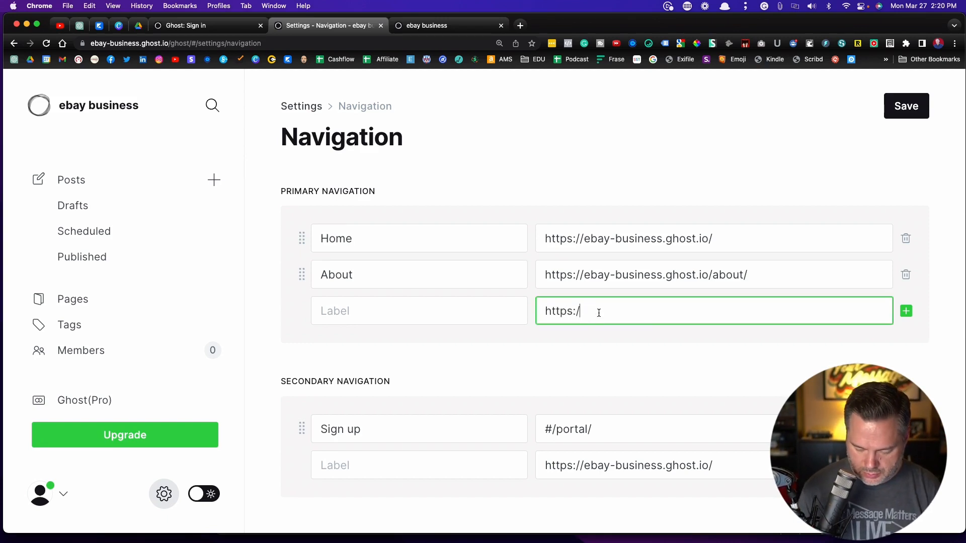
text(marketyourmessage.com)
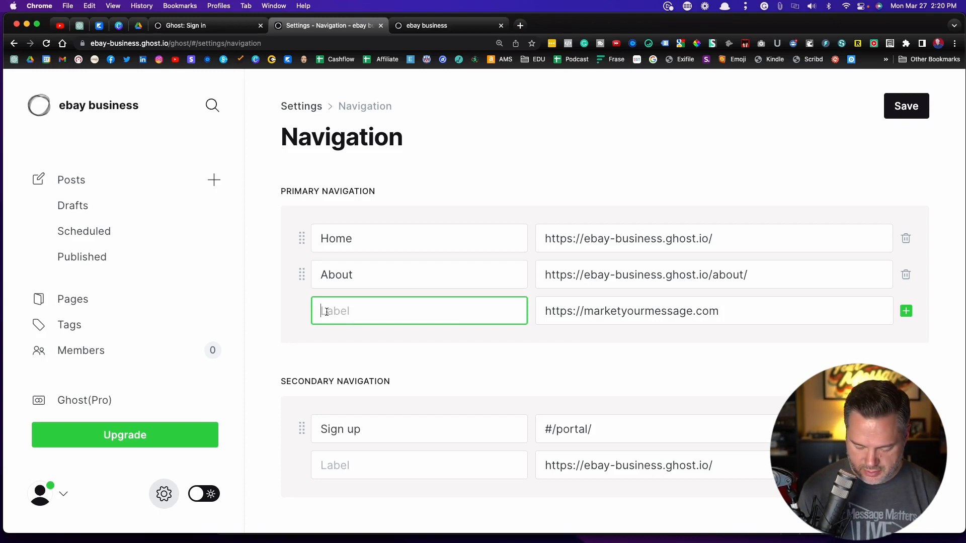
text(Other Brands)
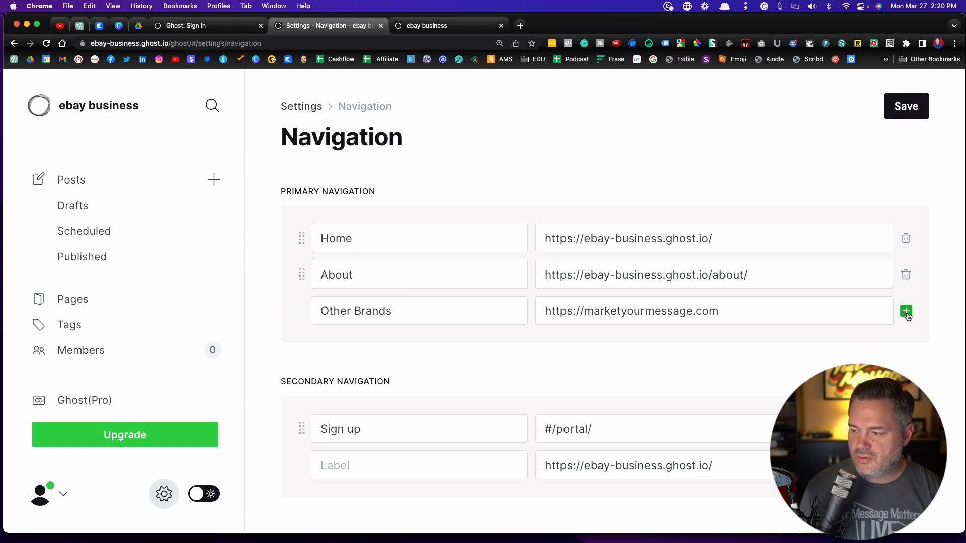
click(905, 311)
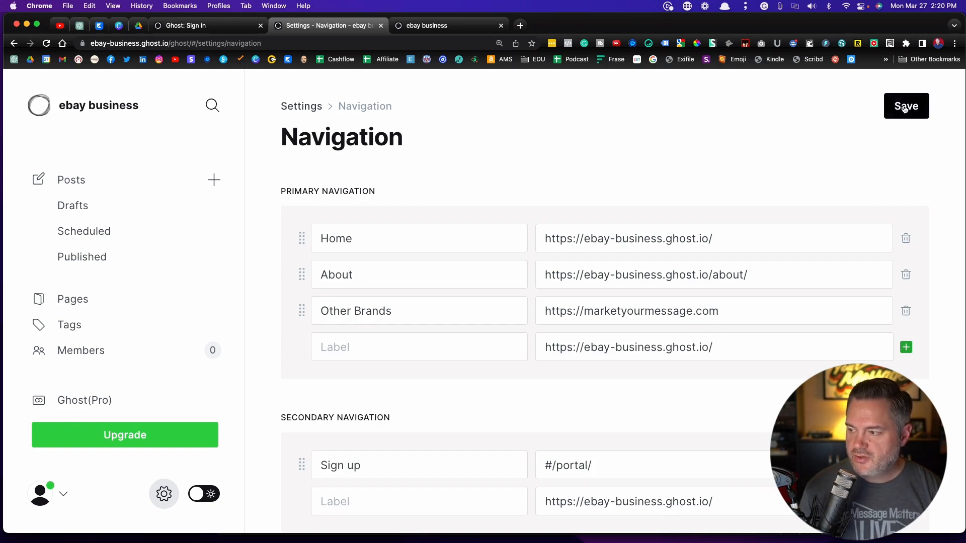
Save the Home, About and Other Brands navigation and scroll down the settings
click(906, 105)
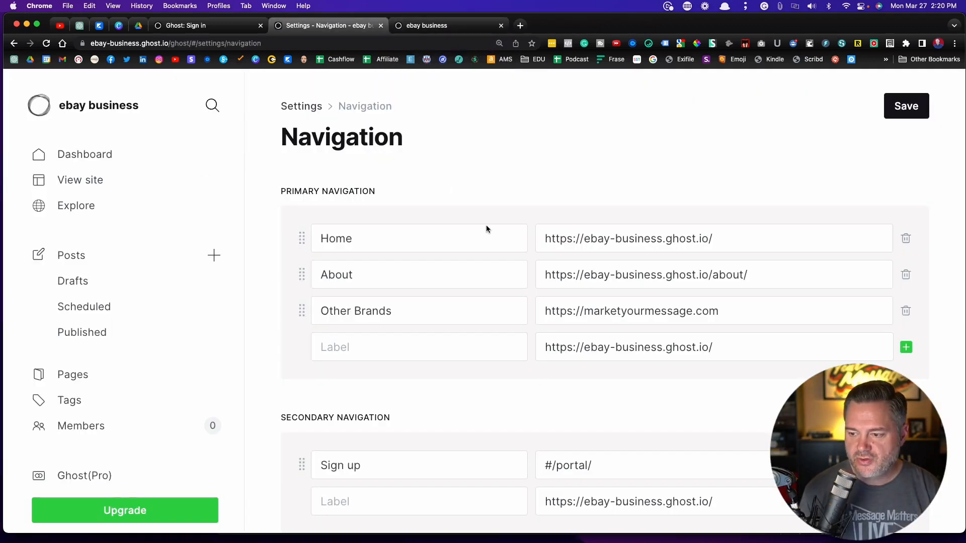
scroll(down, 3)
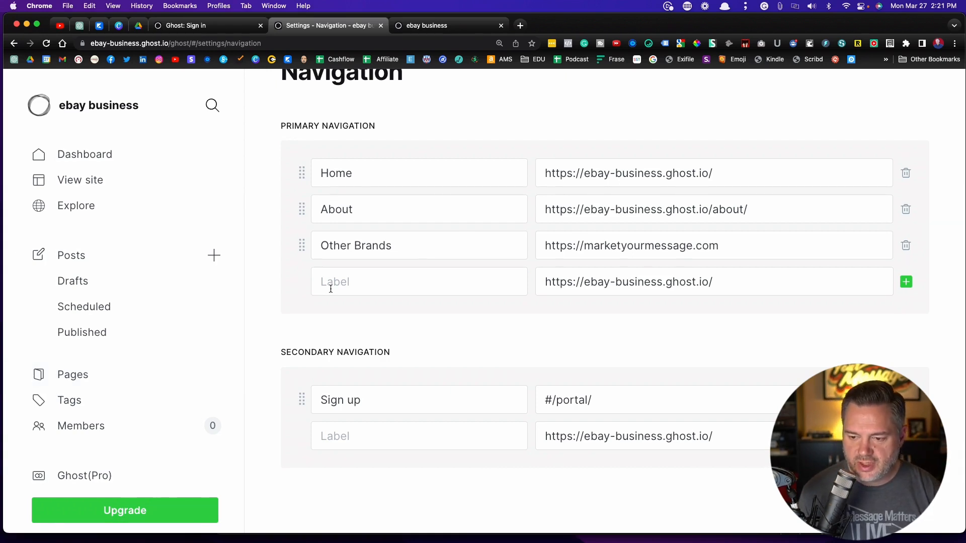
text(Work)
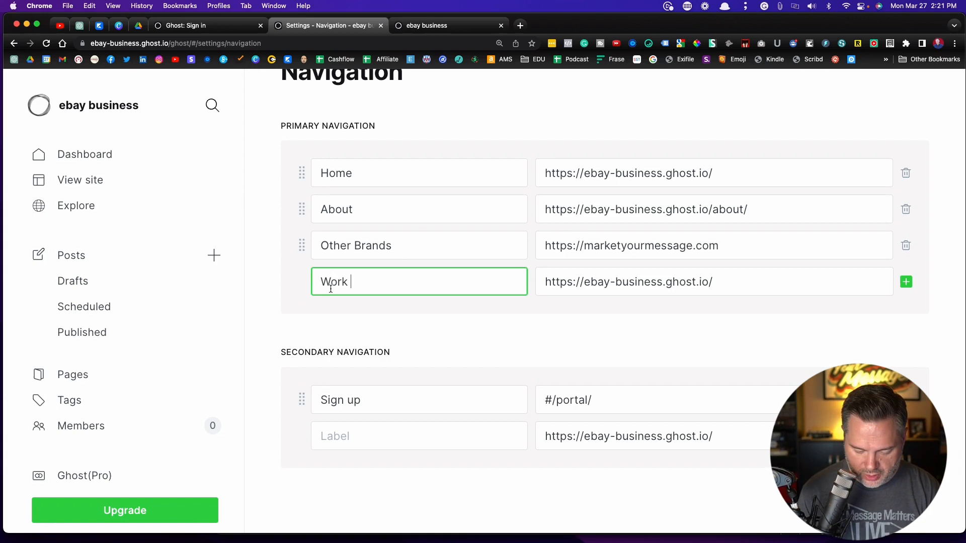
text(with me)
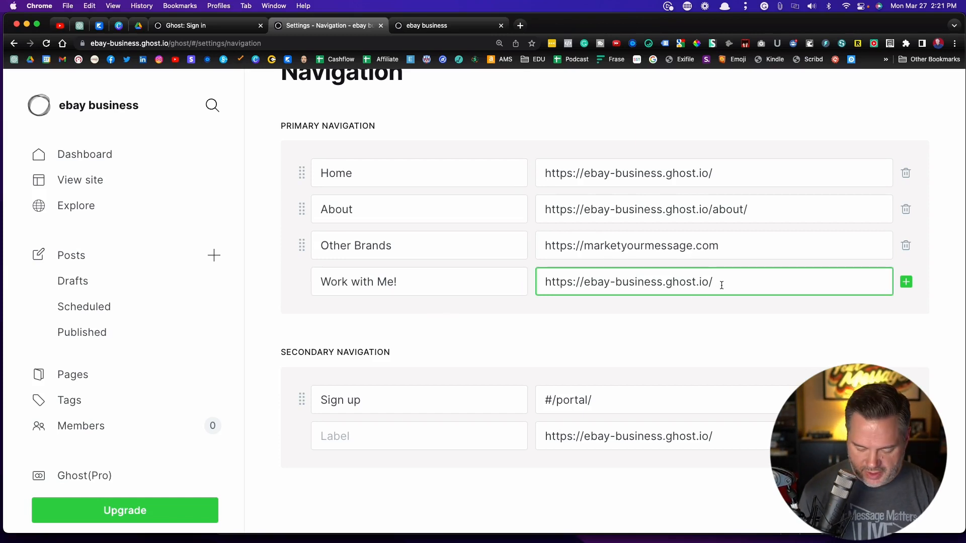
text(work-)
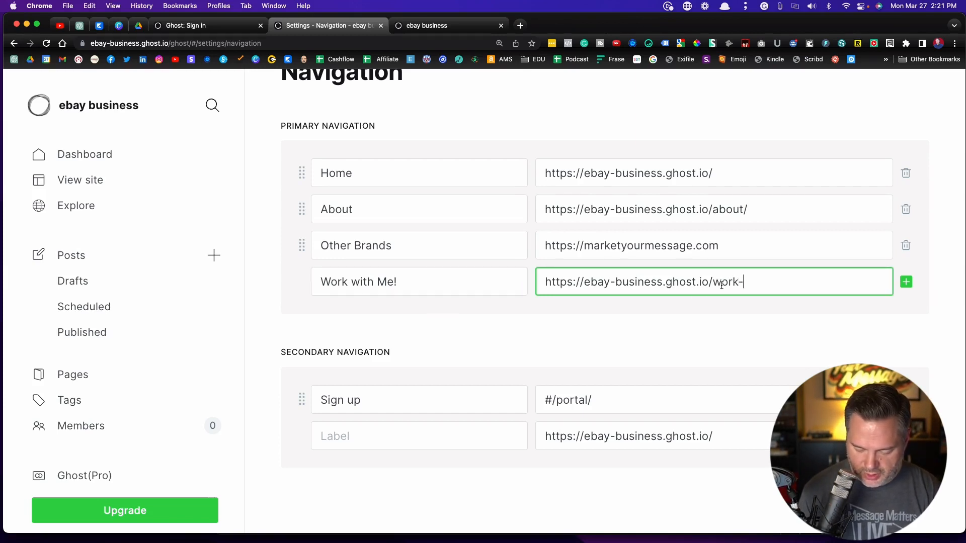
key(Backspace)
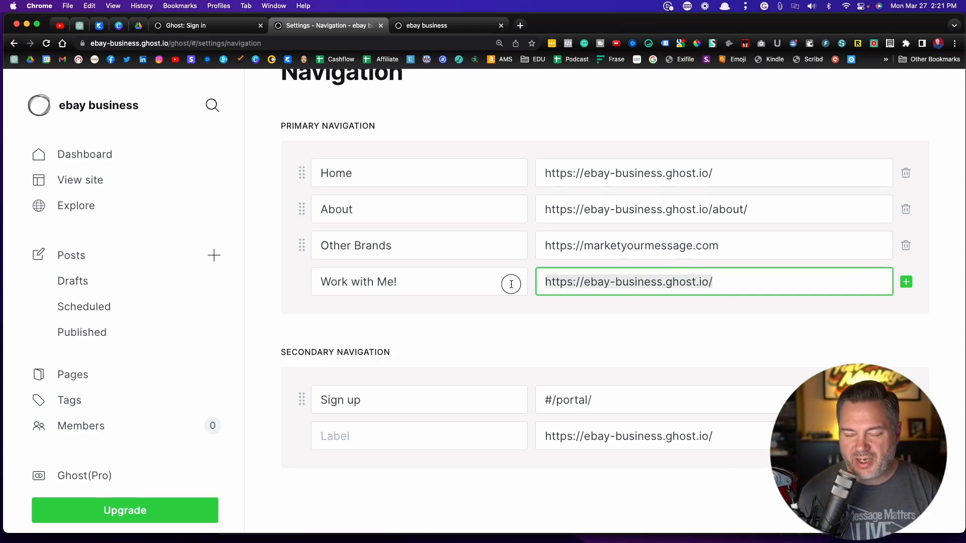
click(616, 282)
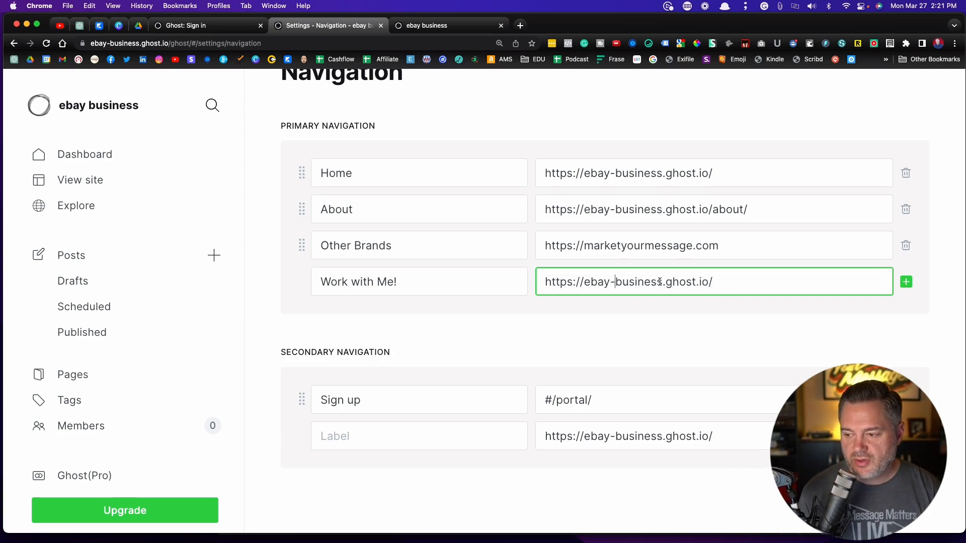
double_click(592, 282)
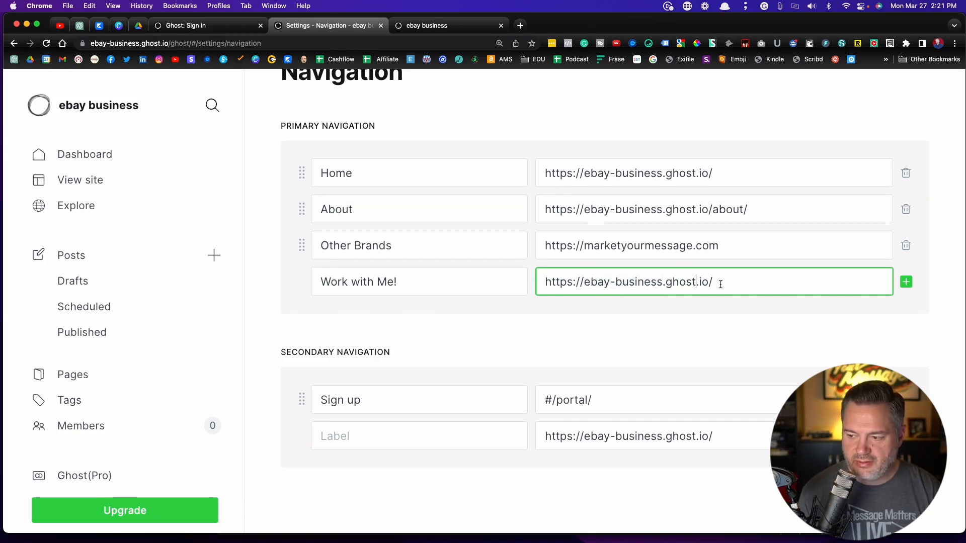
double_click(628, 282)
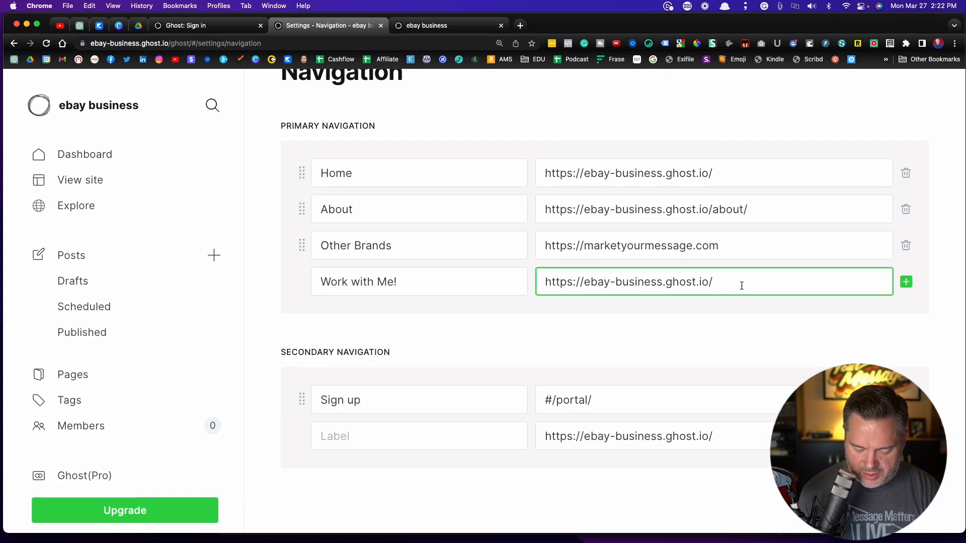
text(work-with)
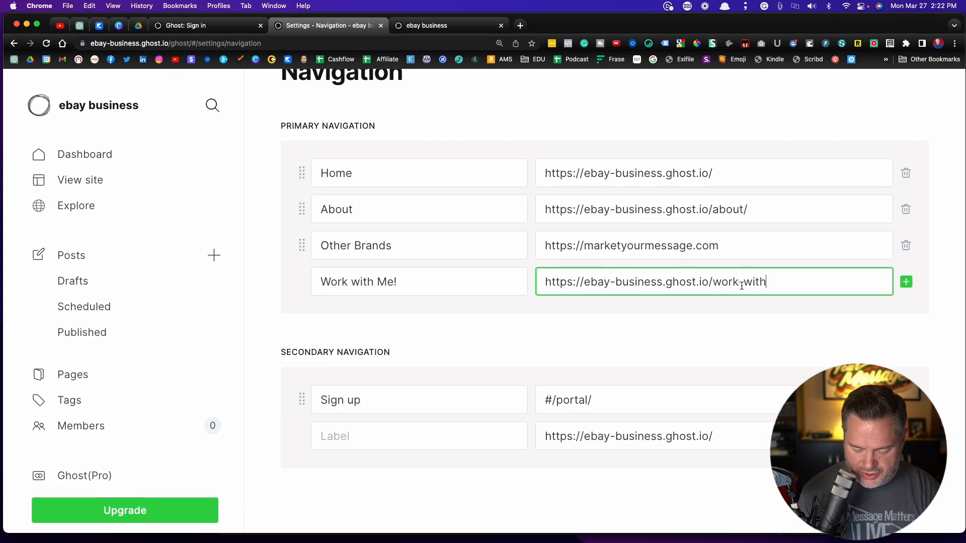
text(-me/)
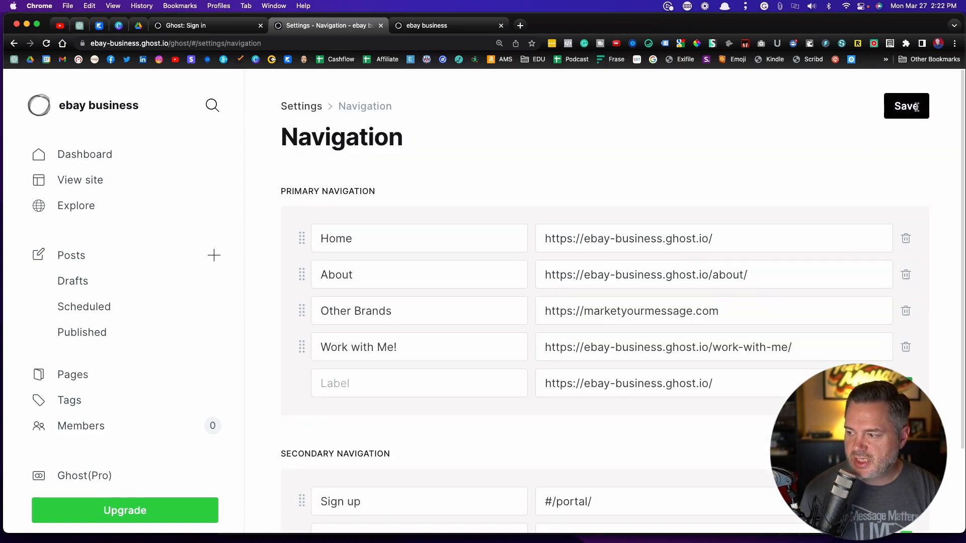
Save navigation, follow Work with Me! on the live site to a 404, then return
click(905, 107)
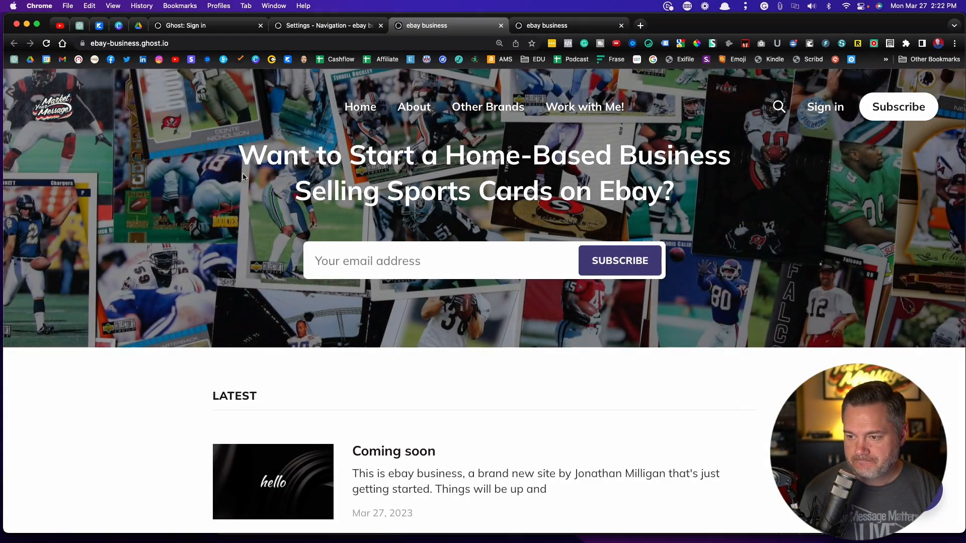
mouse_move(584, 106)
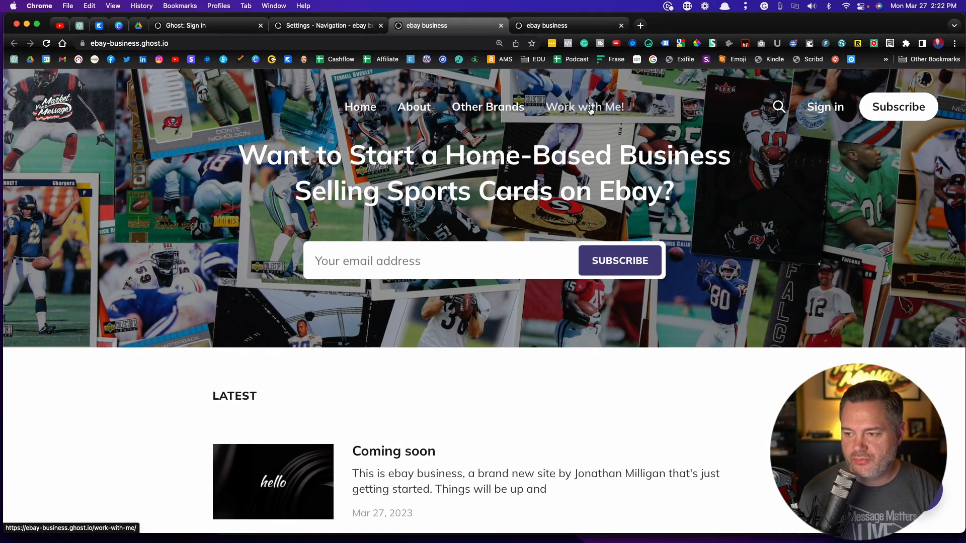
click(582, 107)
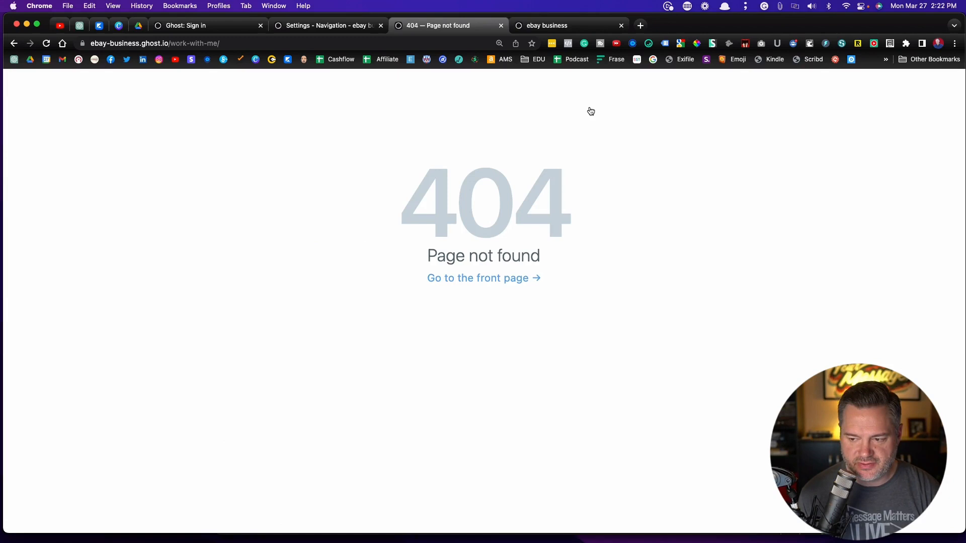
click(327, 25)
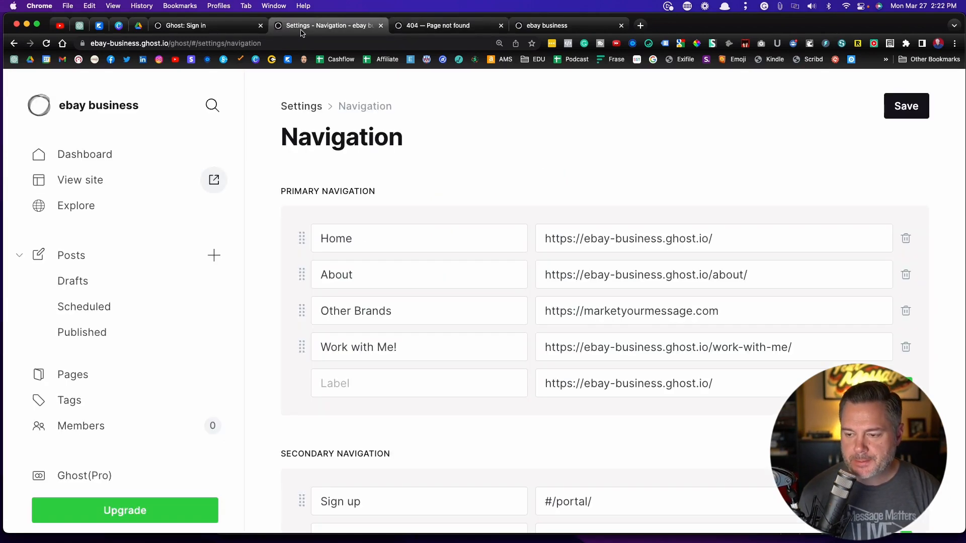
mouse_move(72, 375)
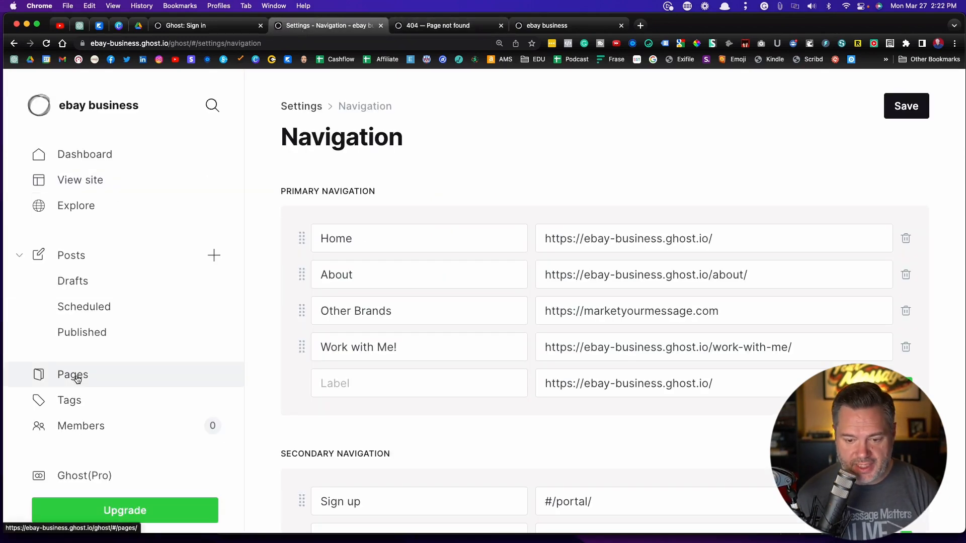
Create a new page titled 'Work with Me' with body 'text', backing out of Publish
click(73, 374)
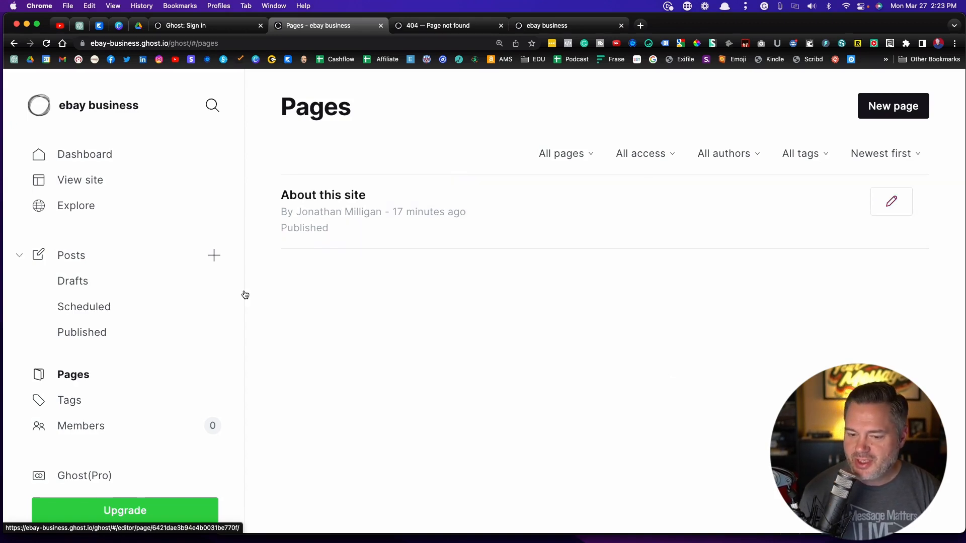
click(892, 106)
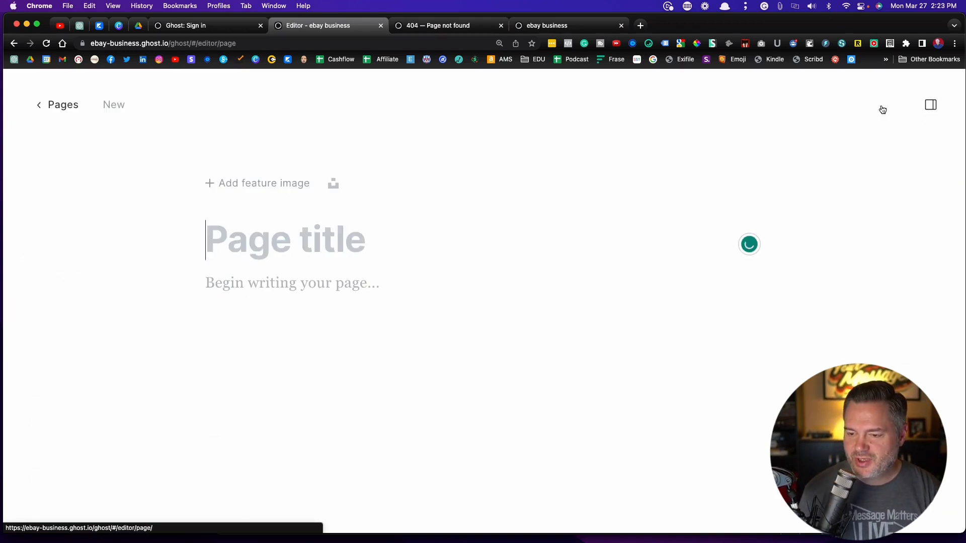
text(Work)
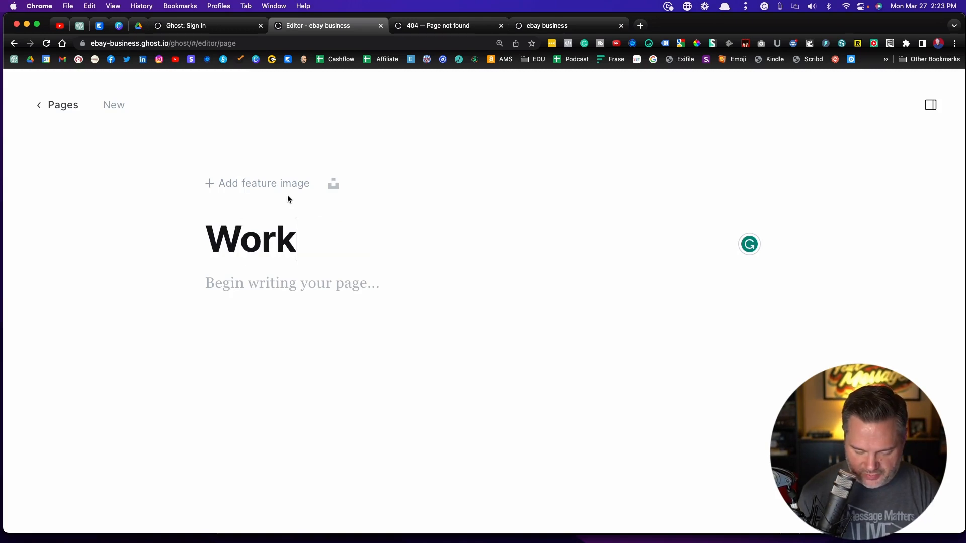
text(with)
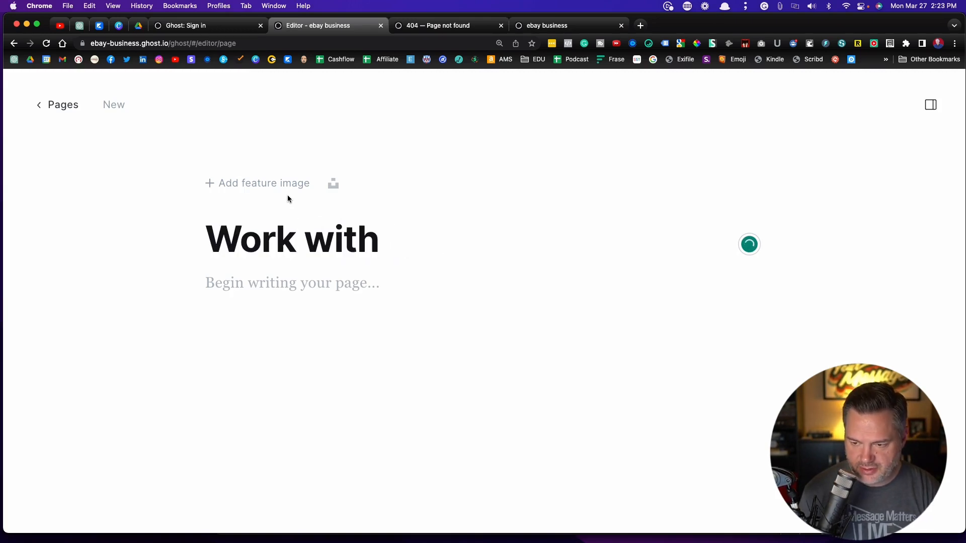
text(Me)
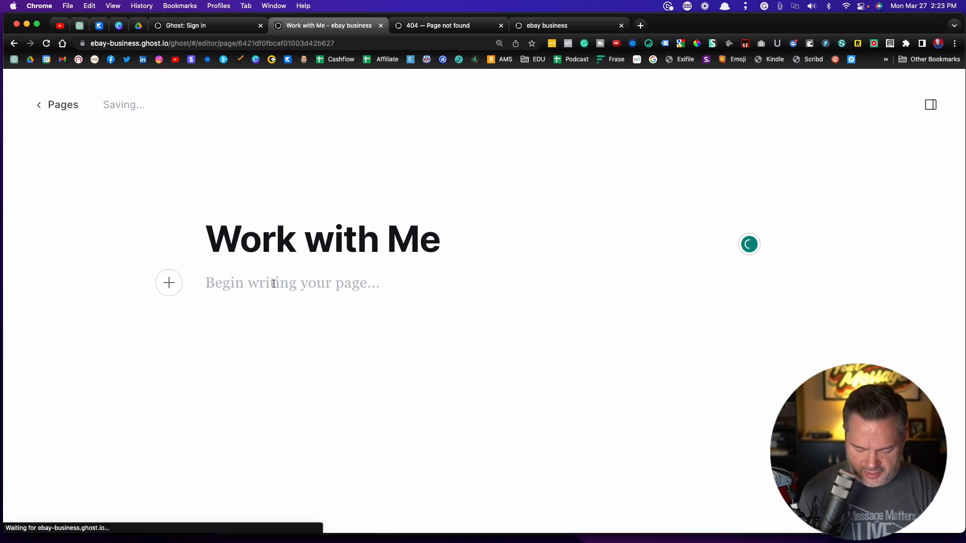
text(text)
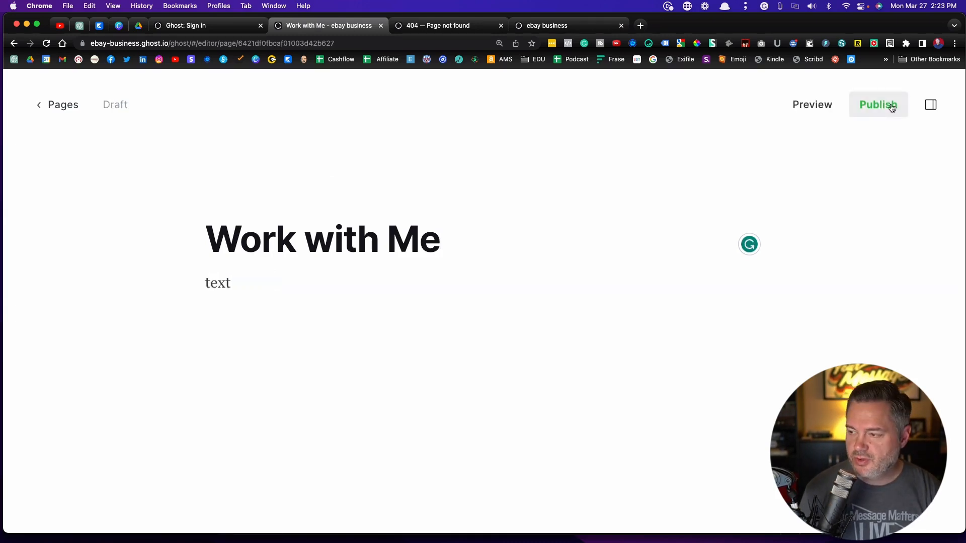
click(877, 104)
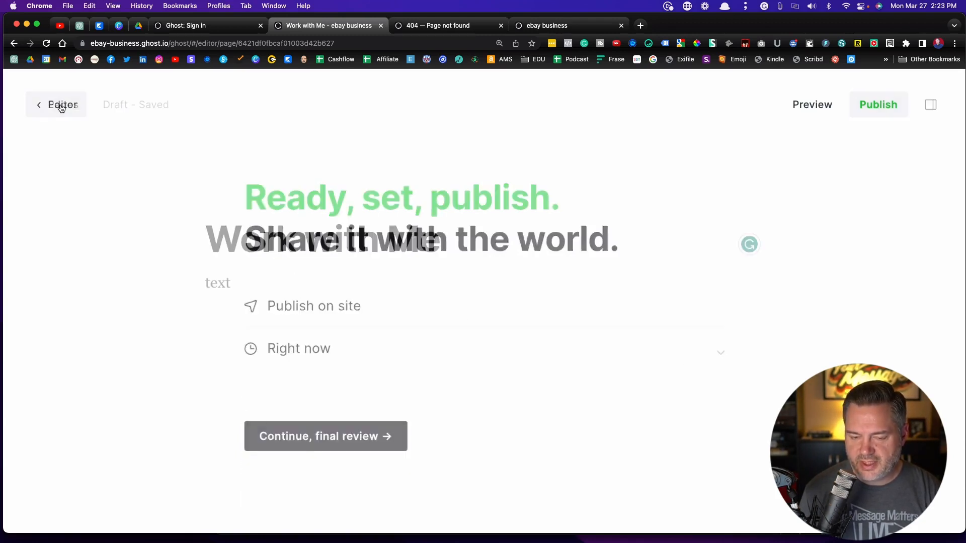
click(55, 104)
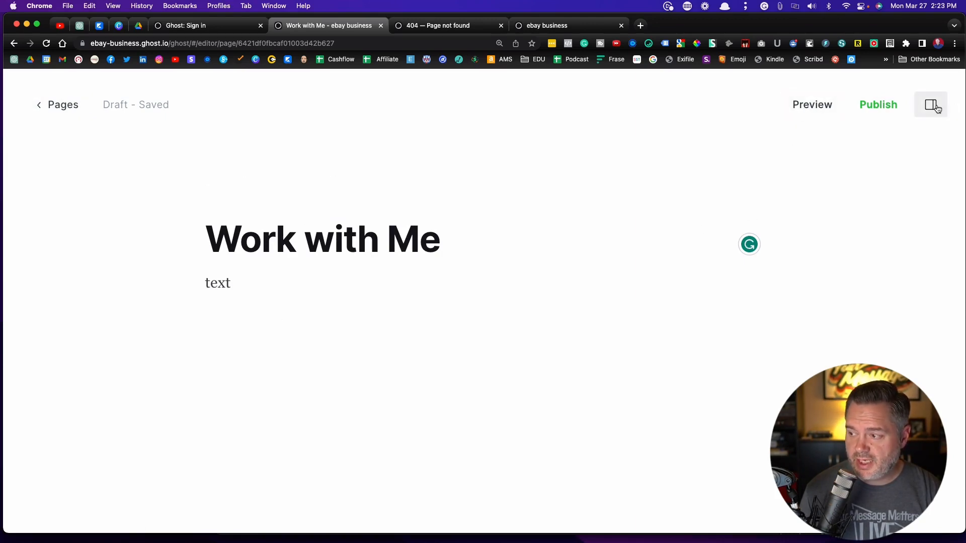
Retype the Work with Me page's URL slug as 'work-with-me' in page settings
click(930, 104)
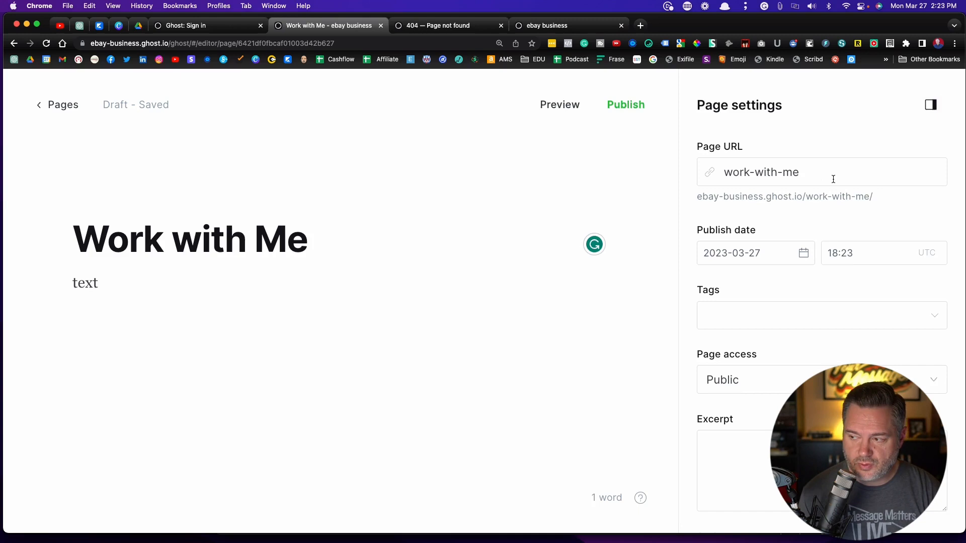
click(760, 172)
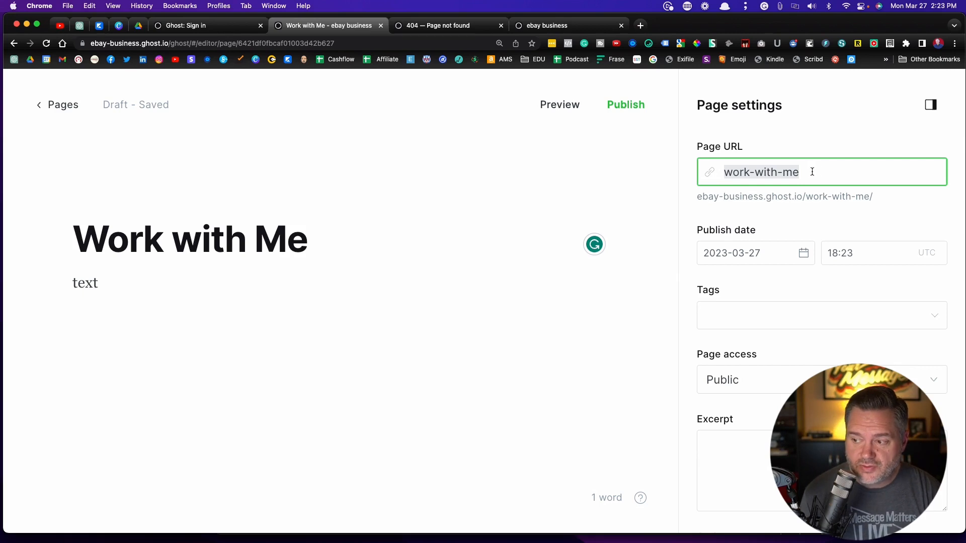
click(189, 239)
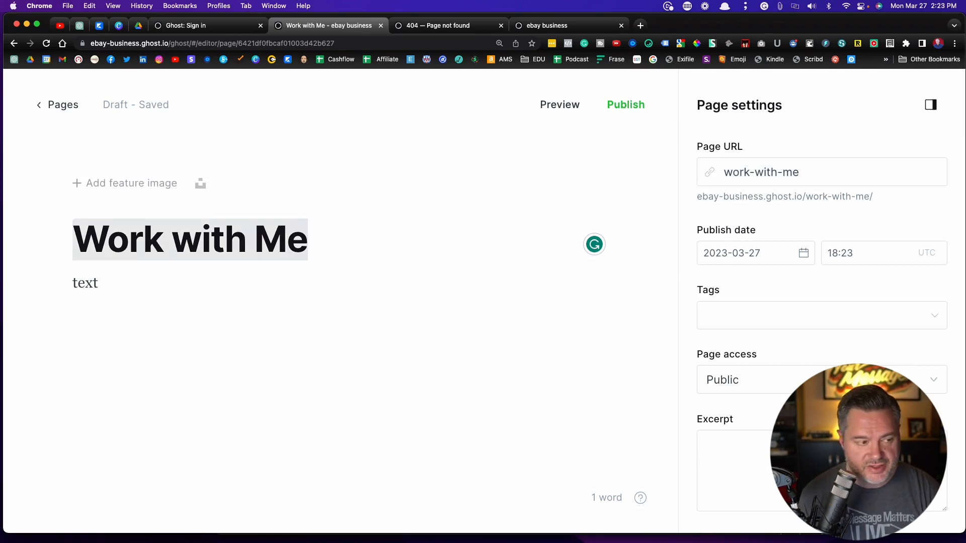
click(800, 172)
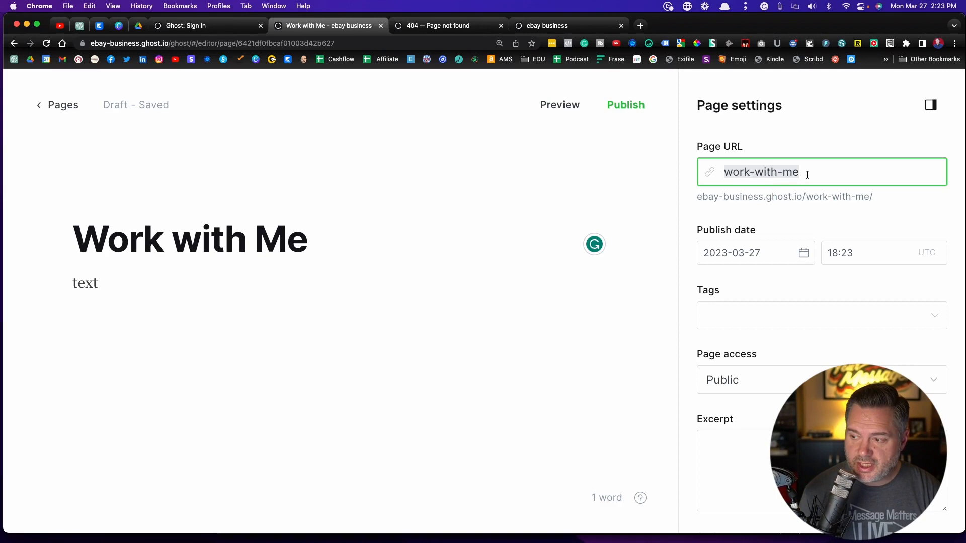
text(wor)
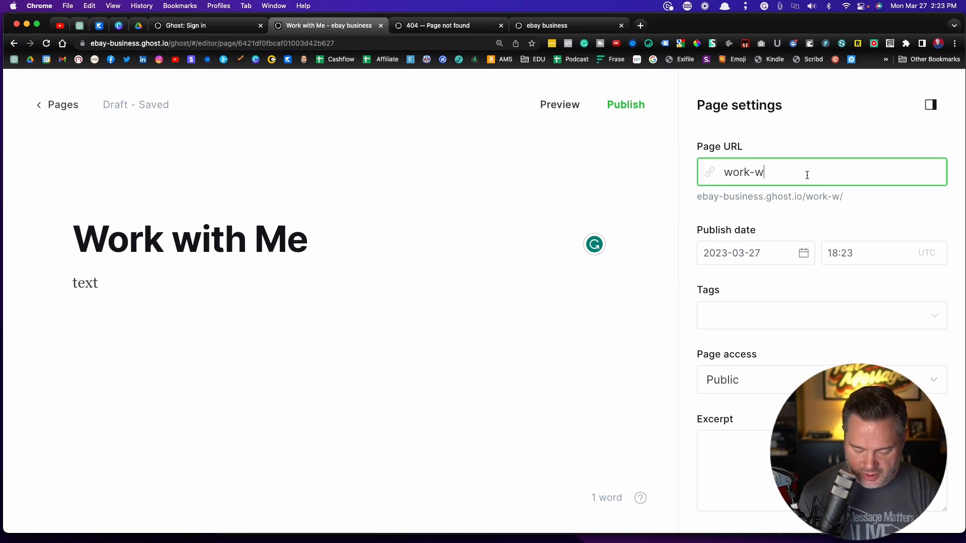
text(ith-)
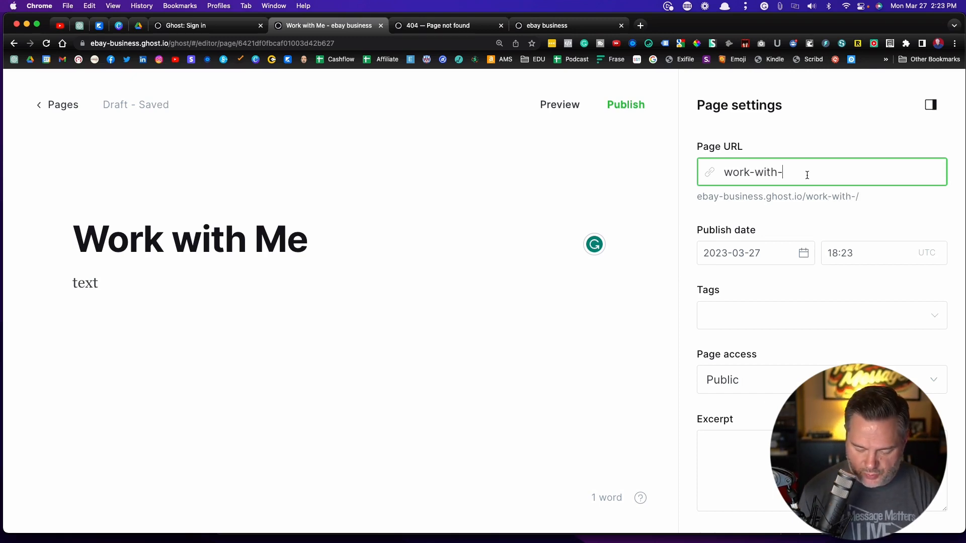
text(me)
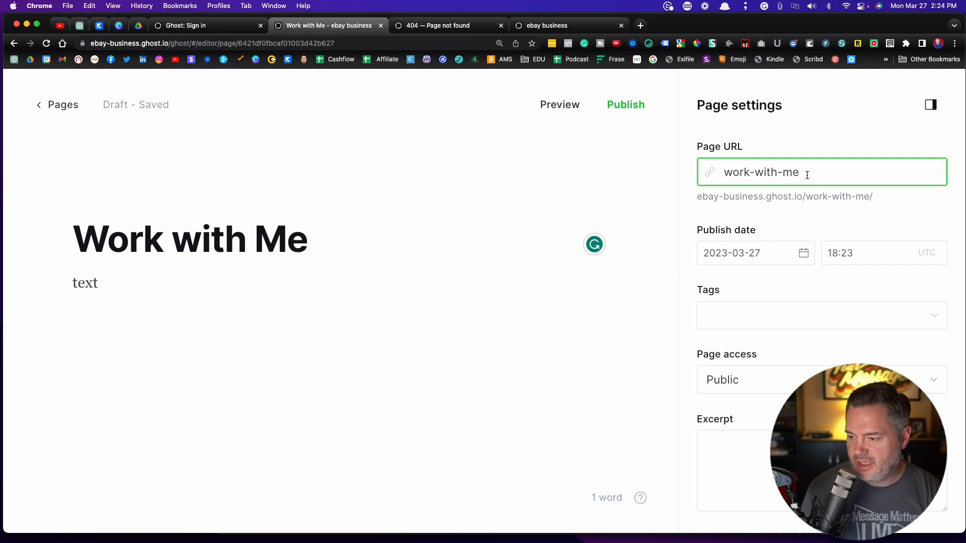
scroll(down, 3)
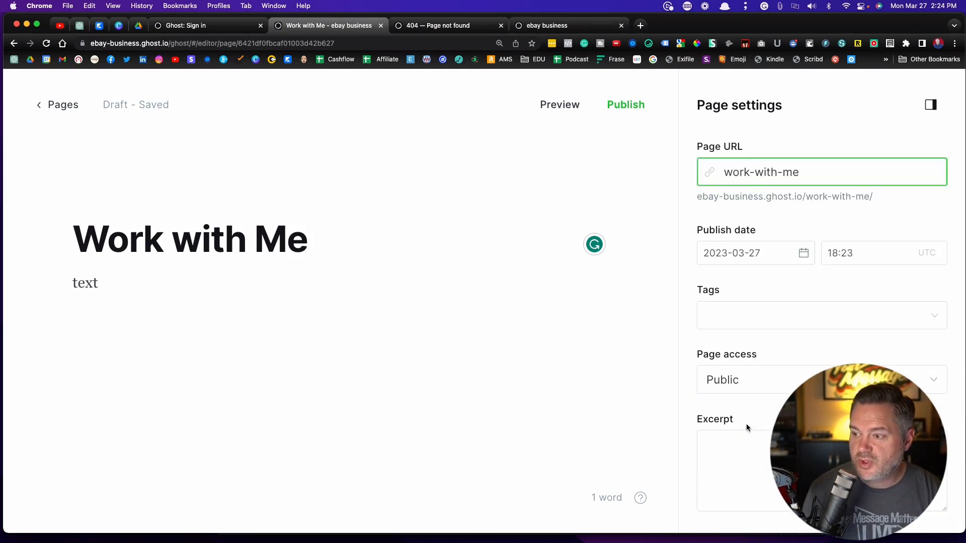
click(624, 104)
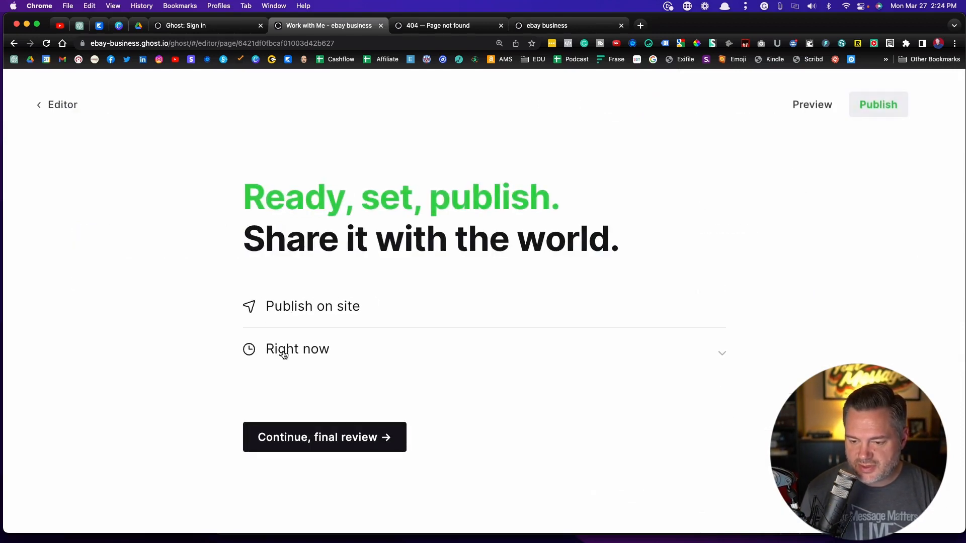
mouse_move(302, 440)
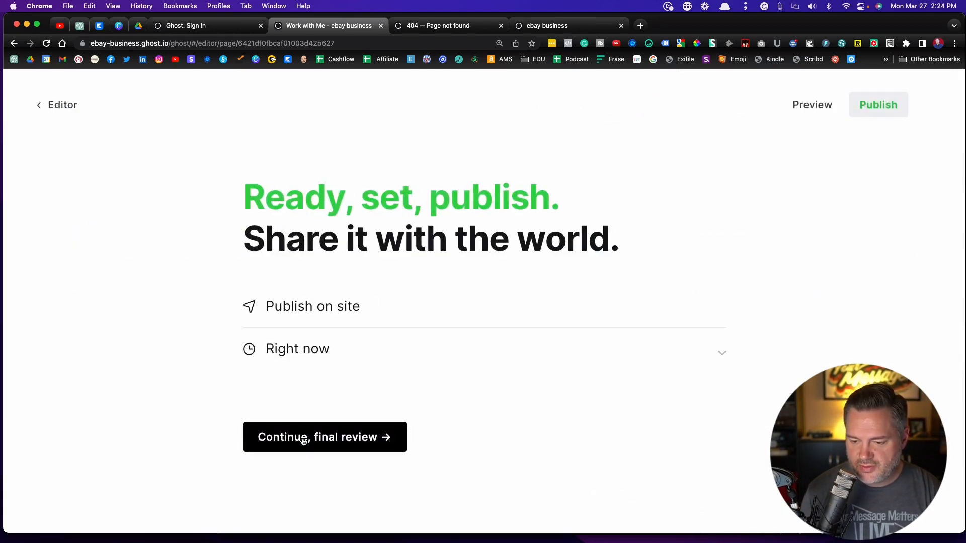
Confirm publishing Work with Me, view it, and check the Work with Me! link
click(324, 437)
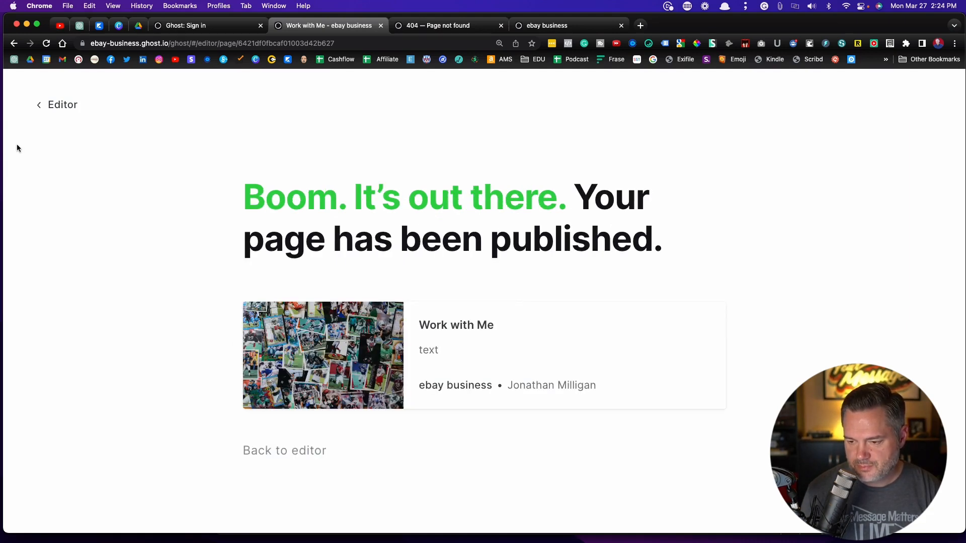
click(322, 354)
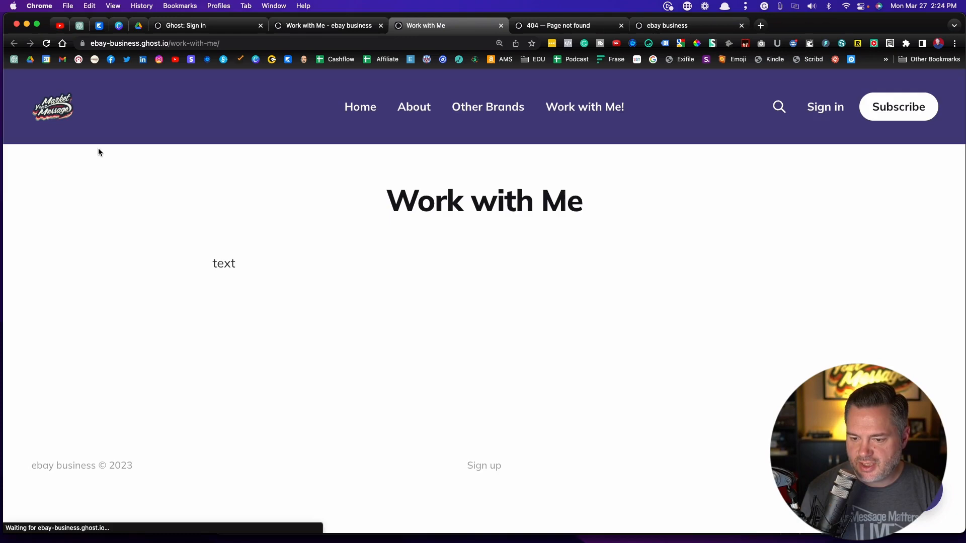
mouse_move(192, 214)
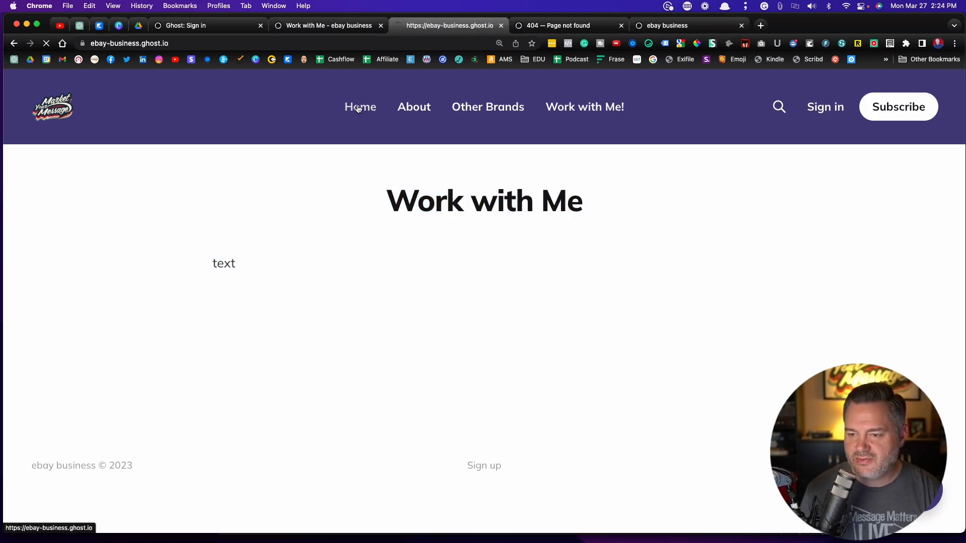
click(584, 106)
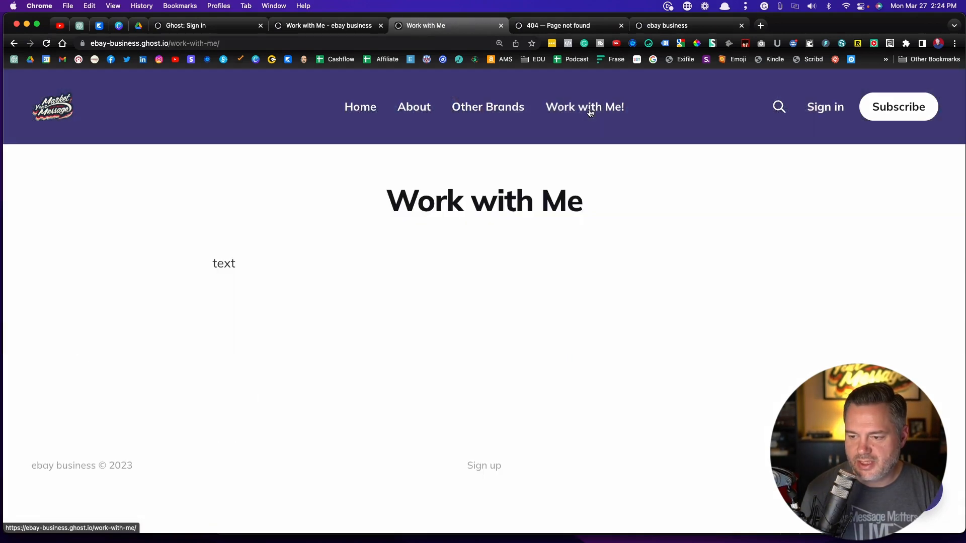
mouse_move(397, 15)
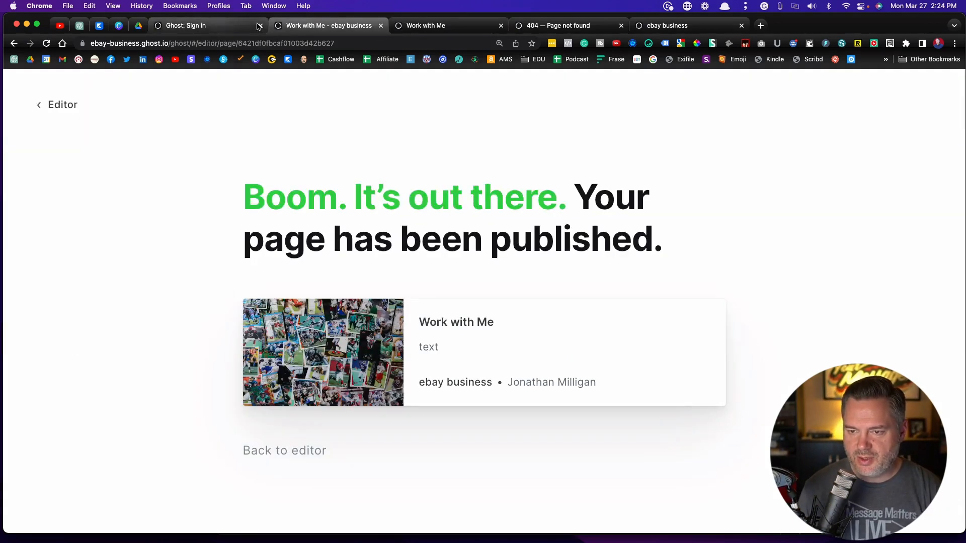
Go from the page editor through Pages to Settings > Navigation, then scroll the live site
click(284, 450)
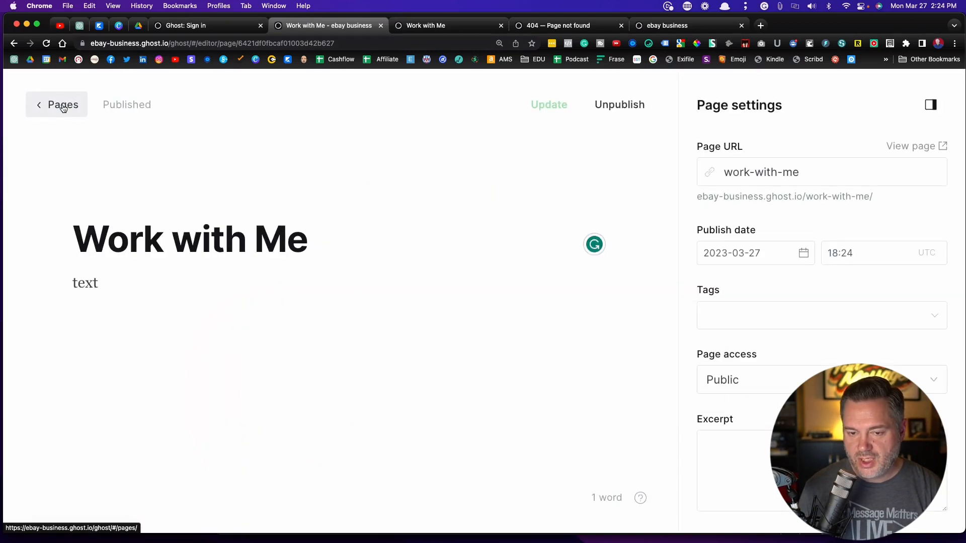
click(62, 105)
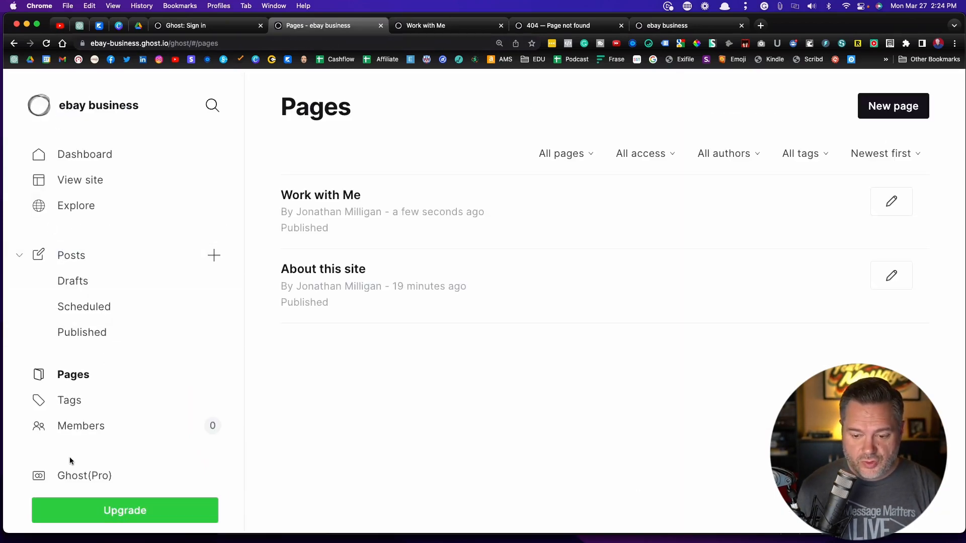
click(164, 494)
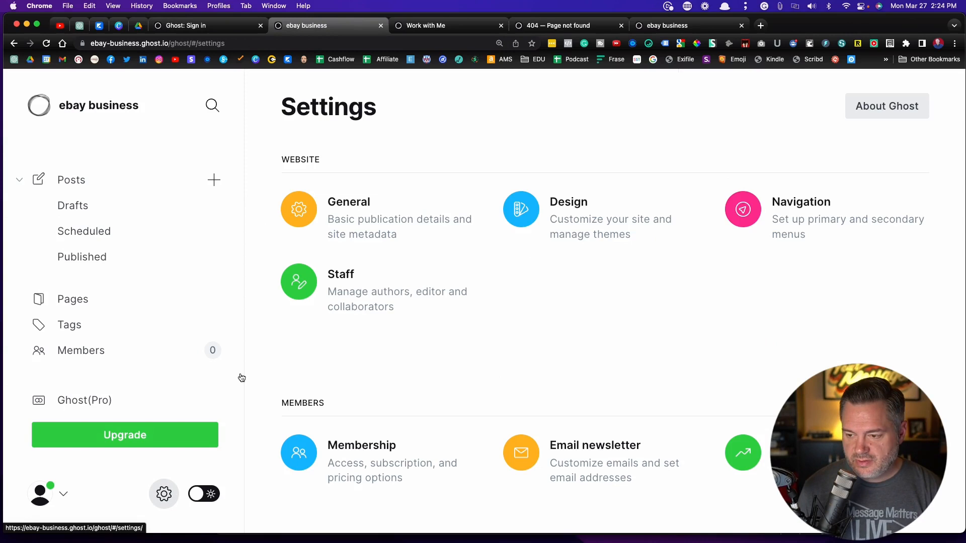
click(800, 201)
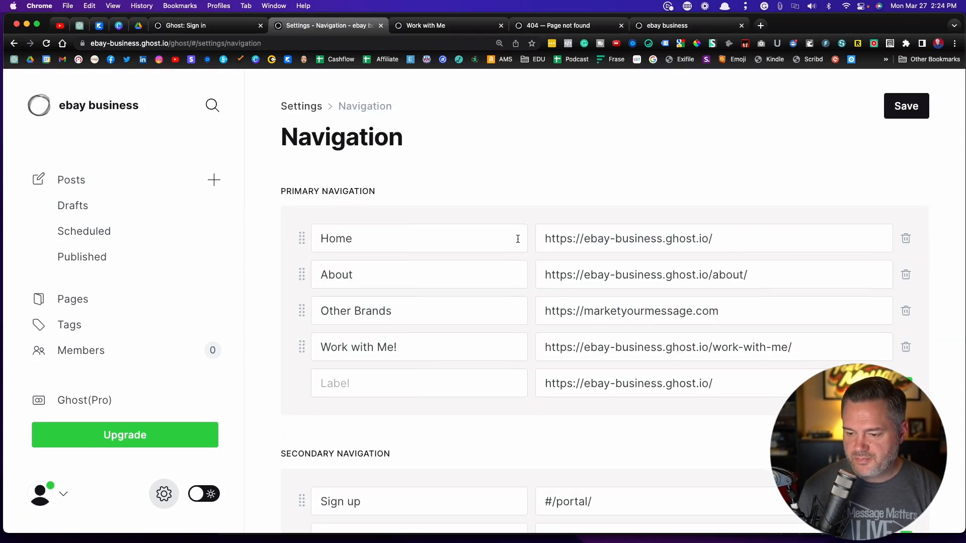
scroll(down, 3)
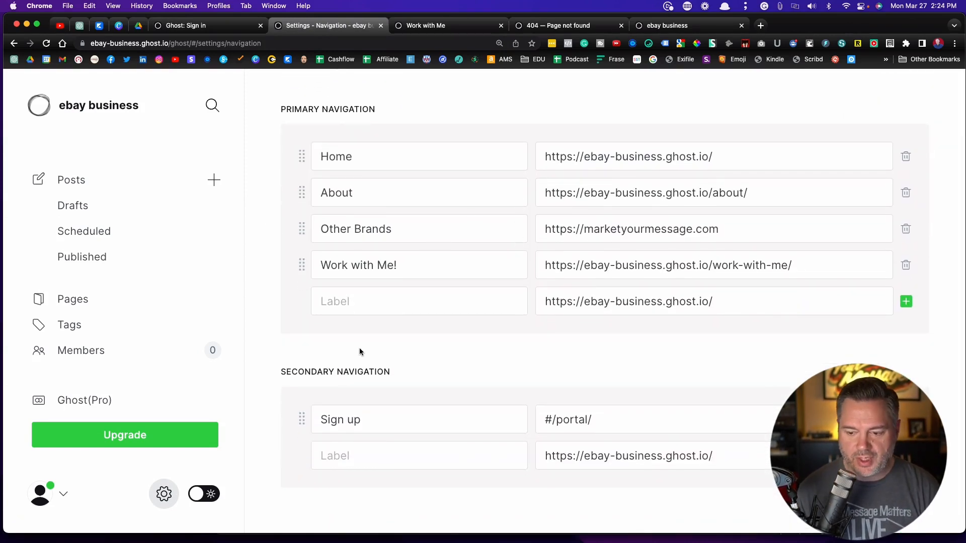
scroll(down, 3)
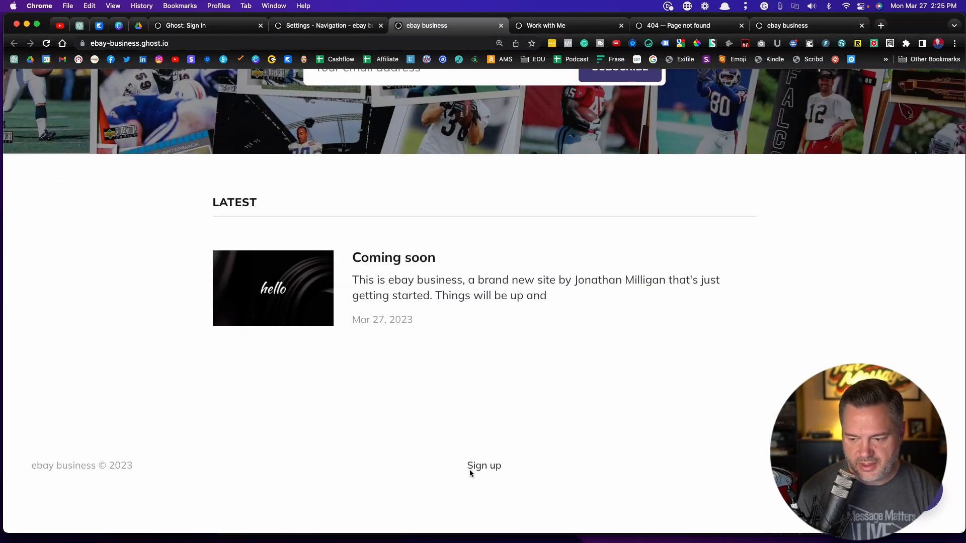
mouse_move(531, 472)
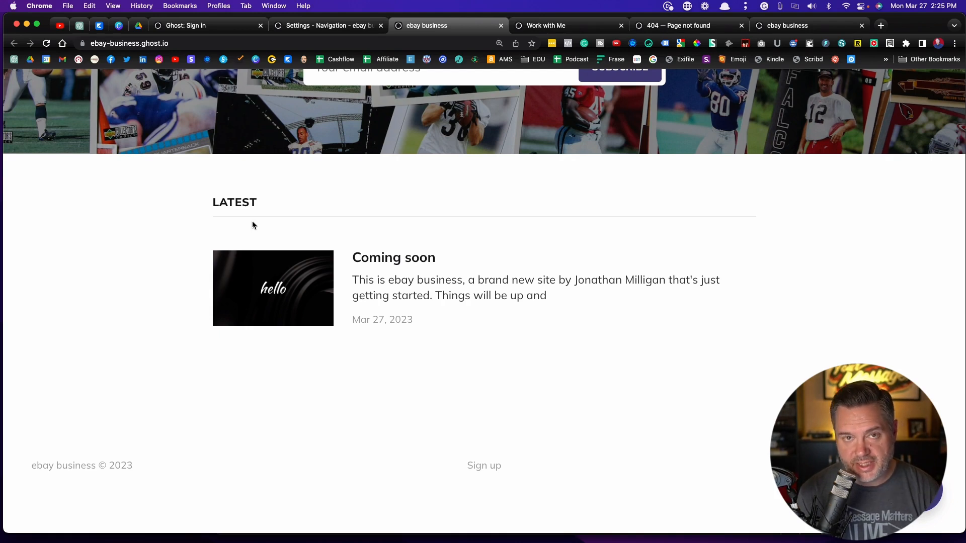
mouse_move(589, 475)
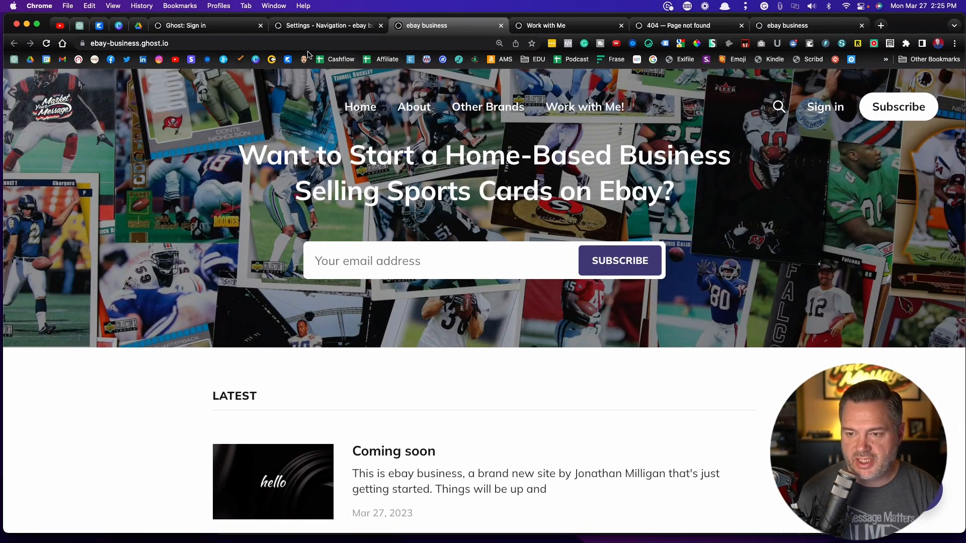
Drag Work with Me! above Other Brands in primary navigation, save, and return to settings
click(326, 25)
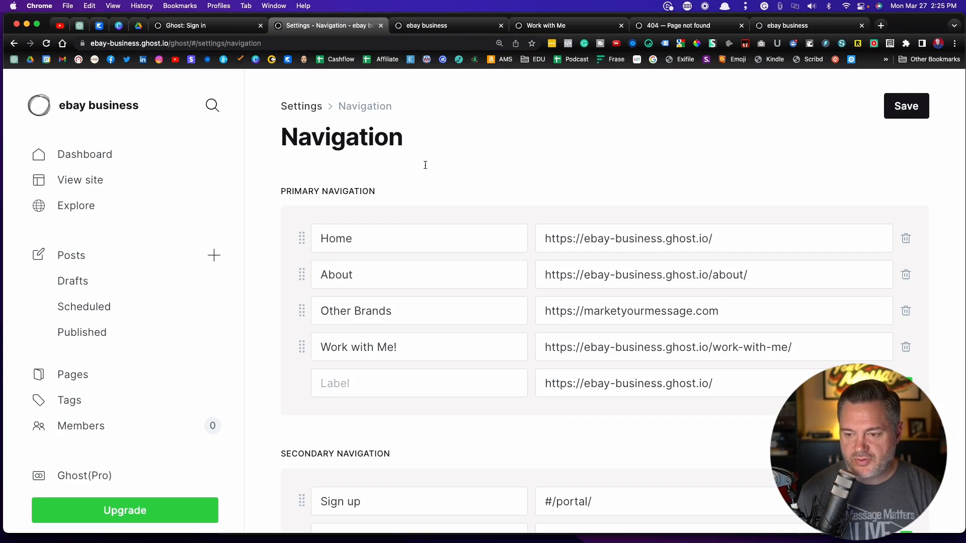
mouse_move(406, 300)
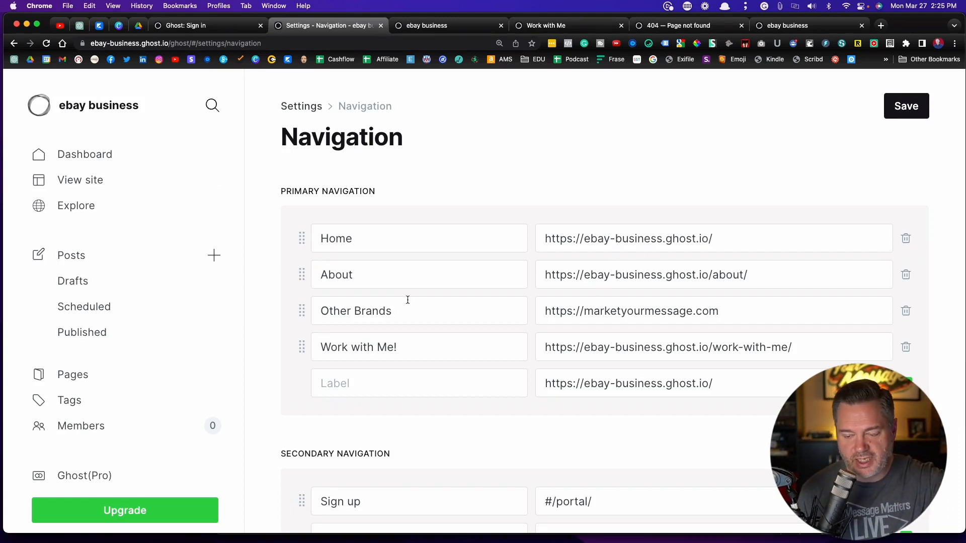
scroll(down, 3)
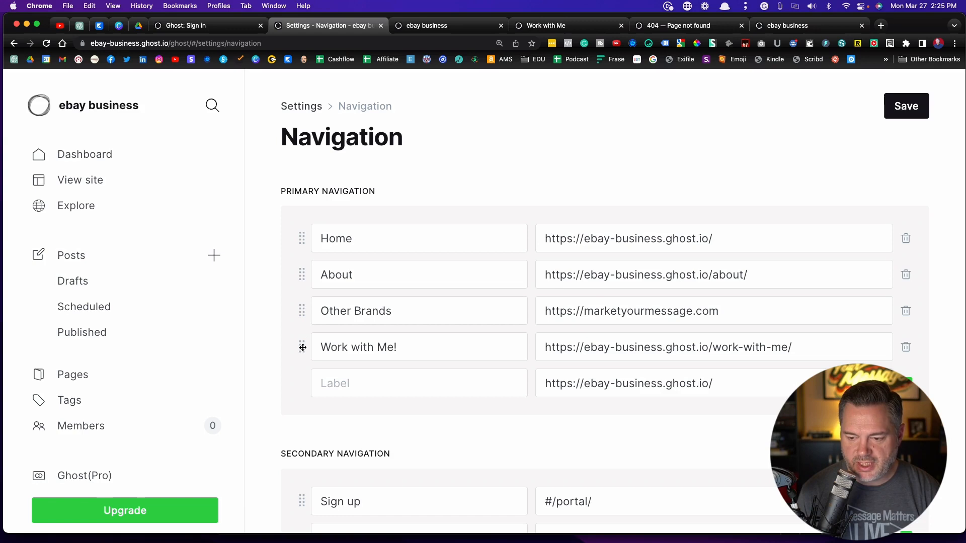
drag(302, 347, 302, 263)
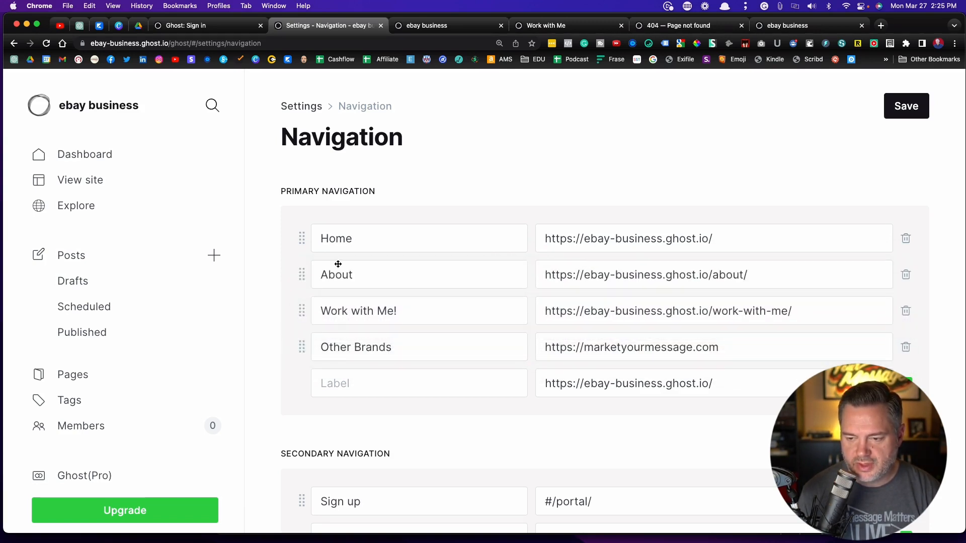
click(906, 107)
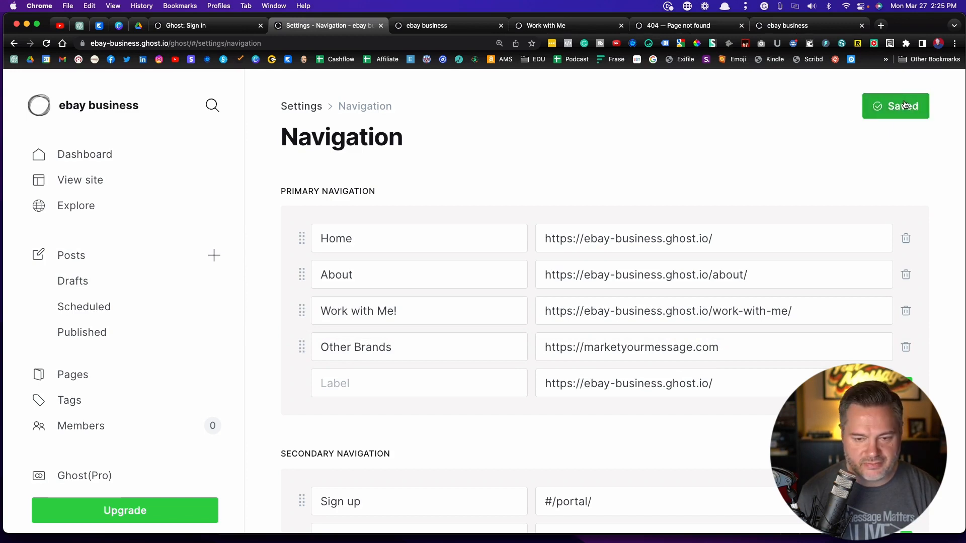
click(301, 106)
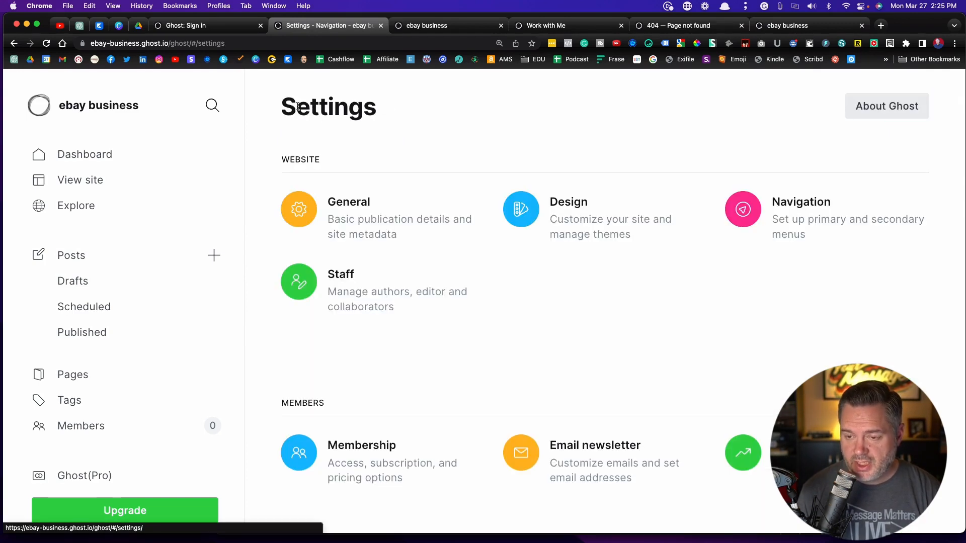
click(298, 282)
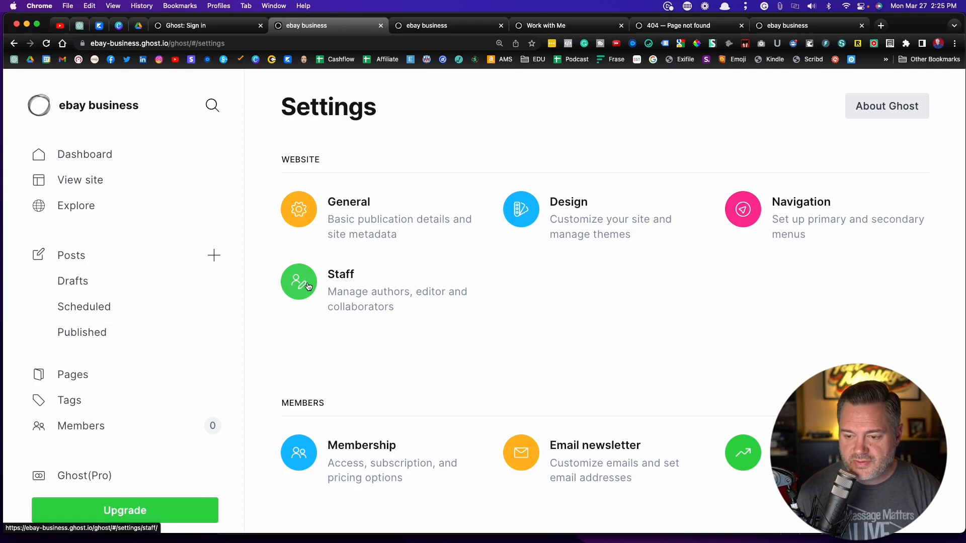
click(298, 281)
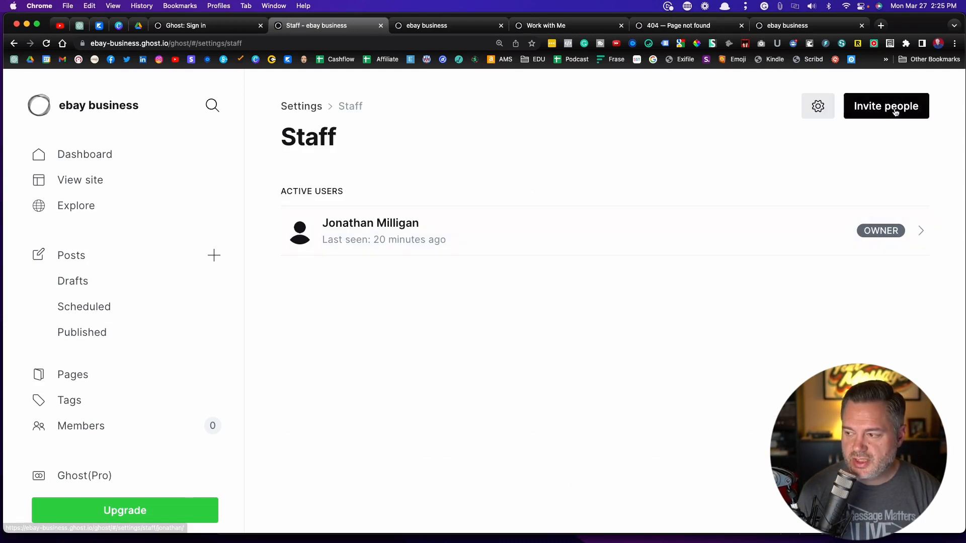
click(886, 106)
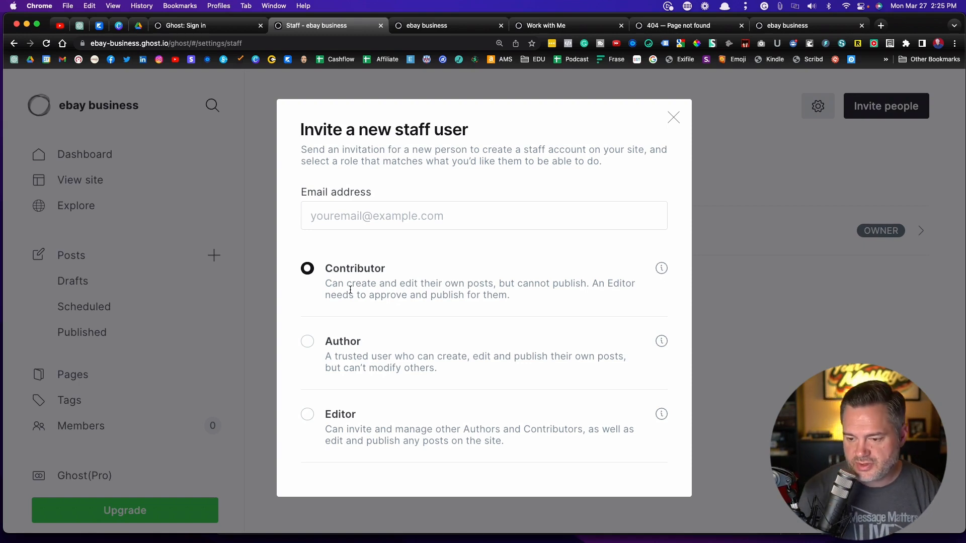
mouse_move(407, 285)
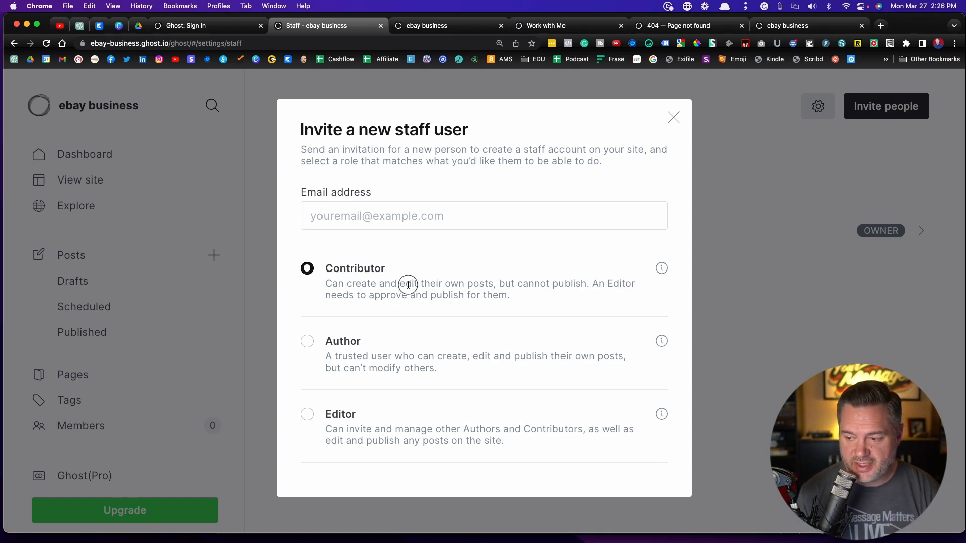
drag(347, 283, 515, 283)
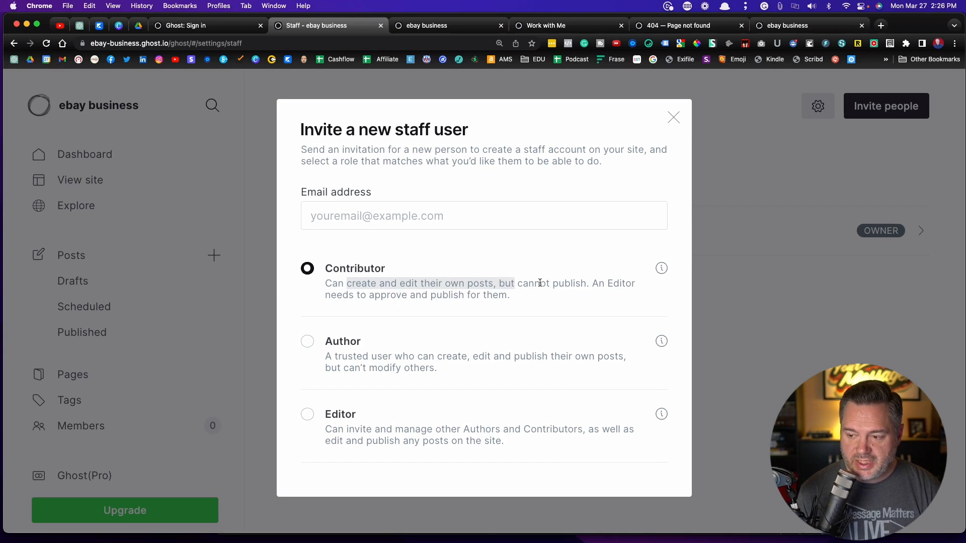
click(307, 340)
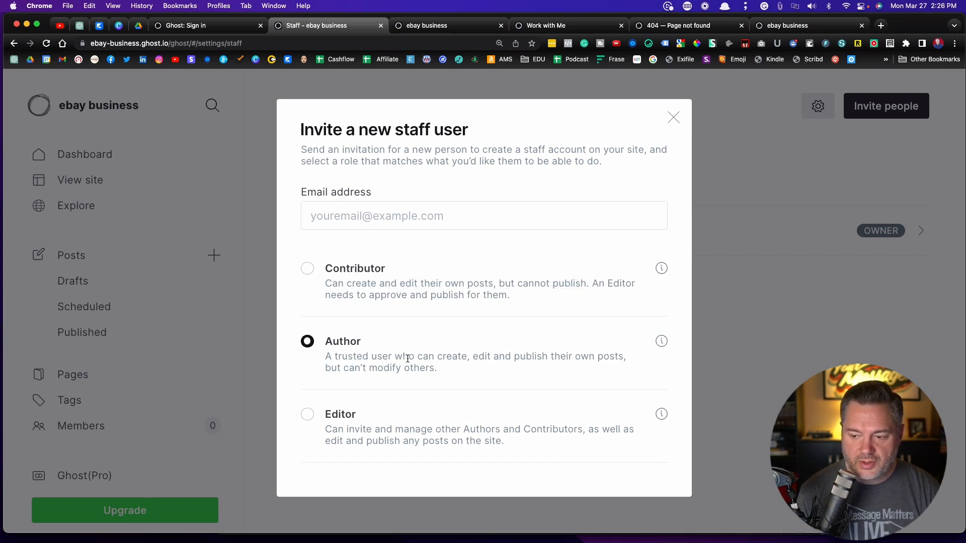
drag(406, 356, 588, 356)
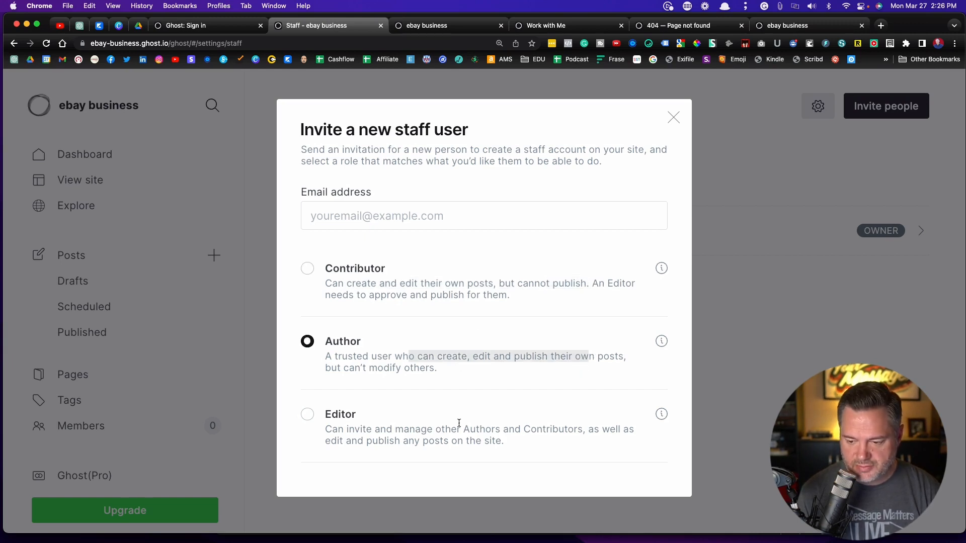
scroll(down, 3)
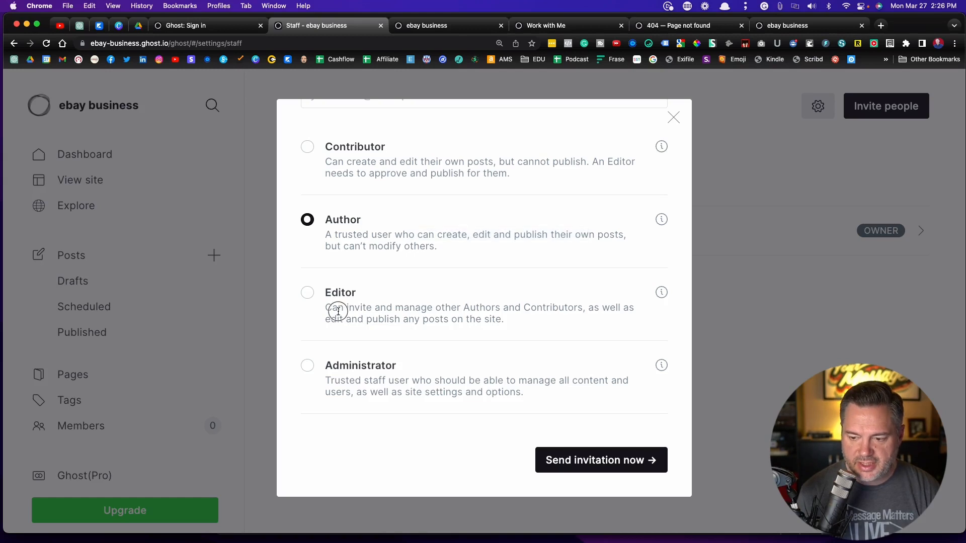
click(307, 292)
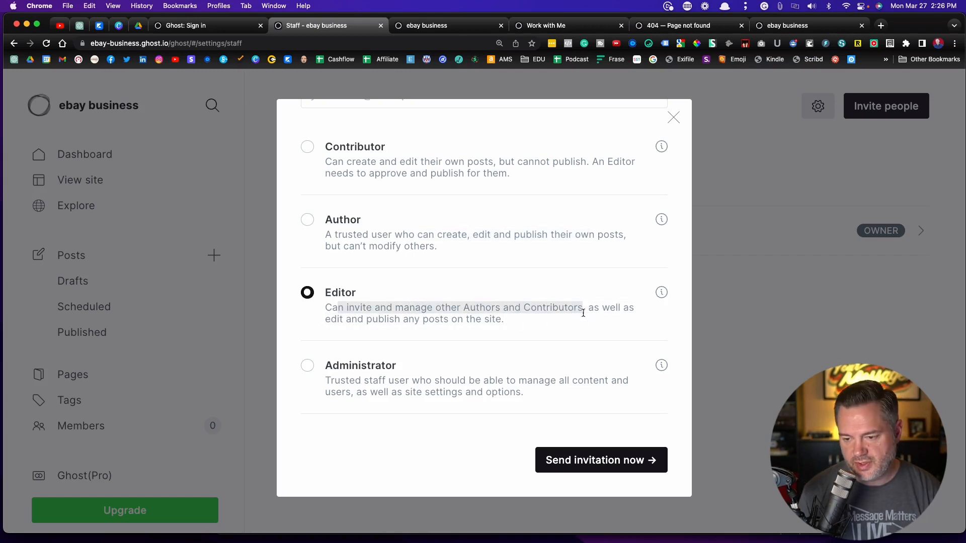
click(307, 365)
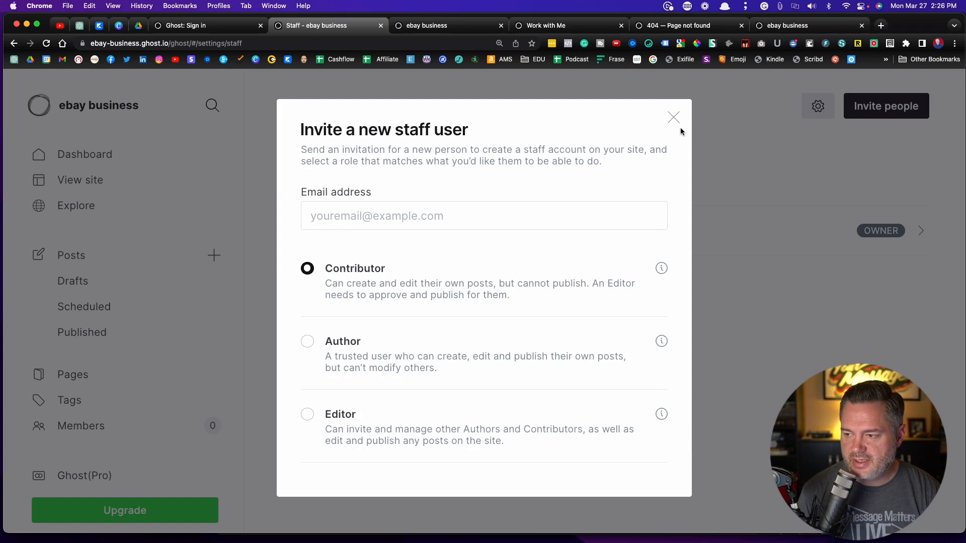
click(672, 117)
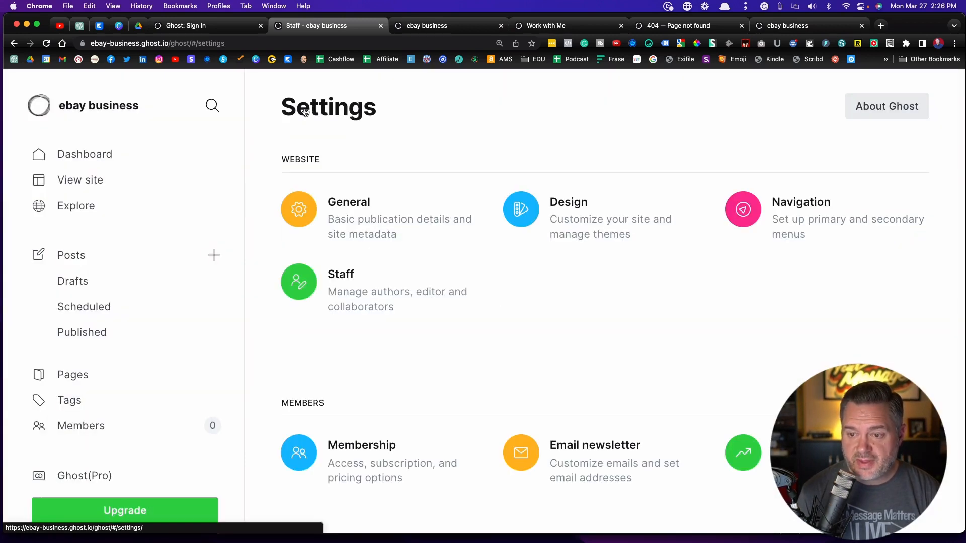